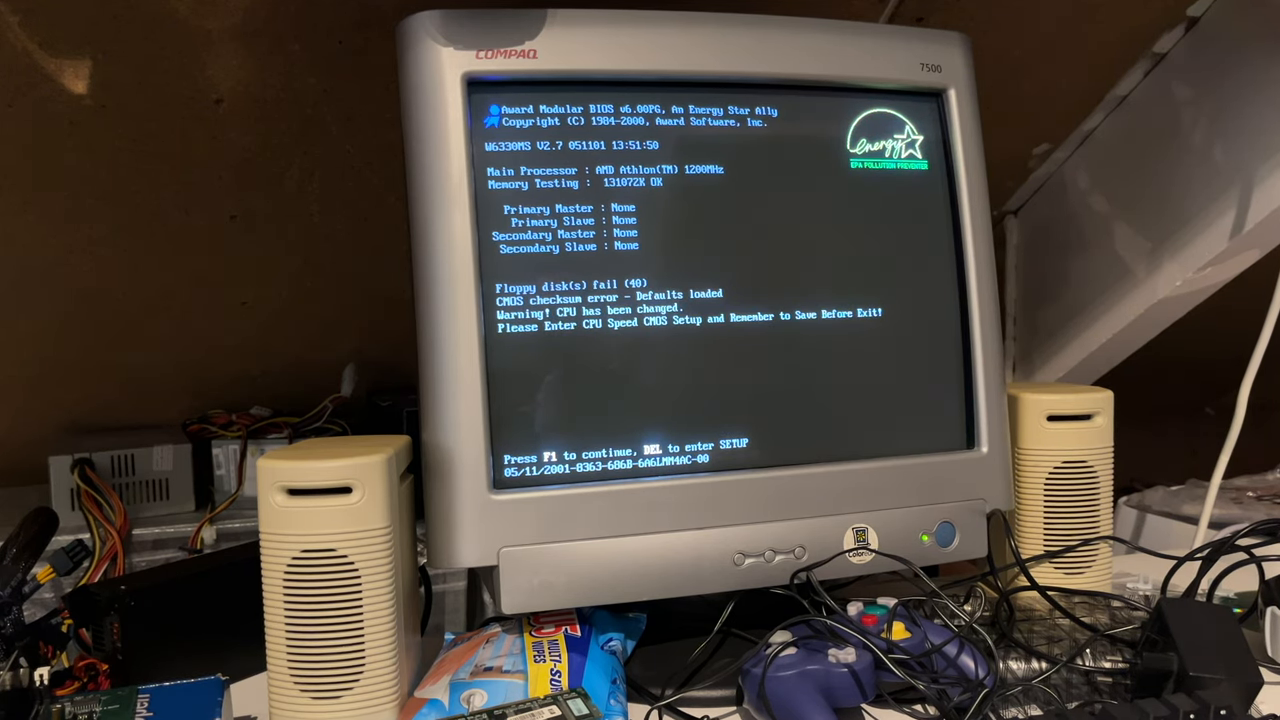
Step: Enter CMOS Setup with DEL at POST and move toward Load Optimized Defaults
{"action": "key", "text": "Delete"}
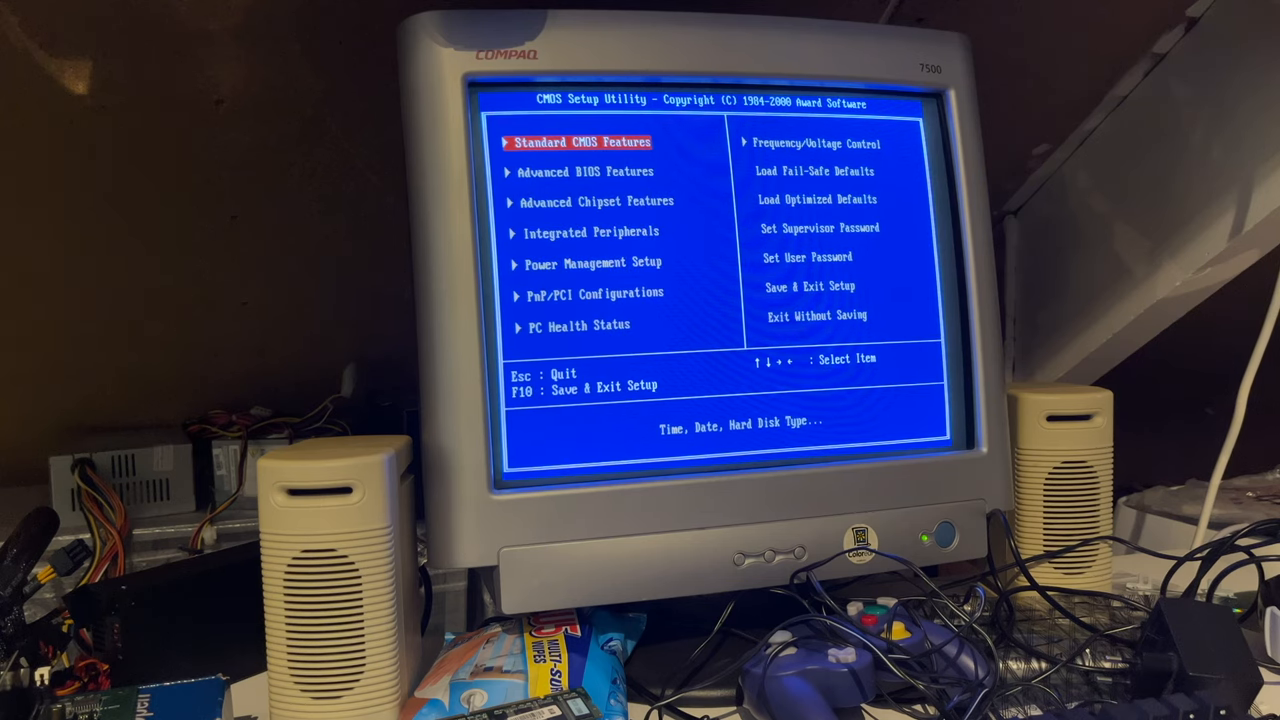
{"action": "key", "text": "enter"}
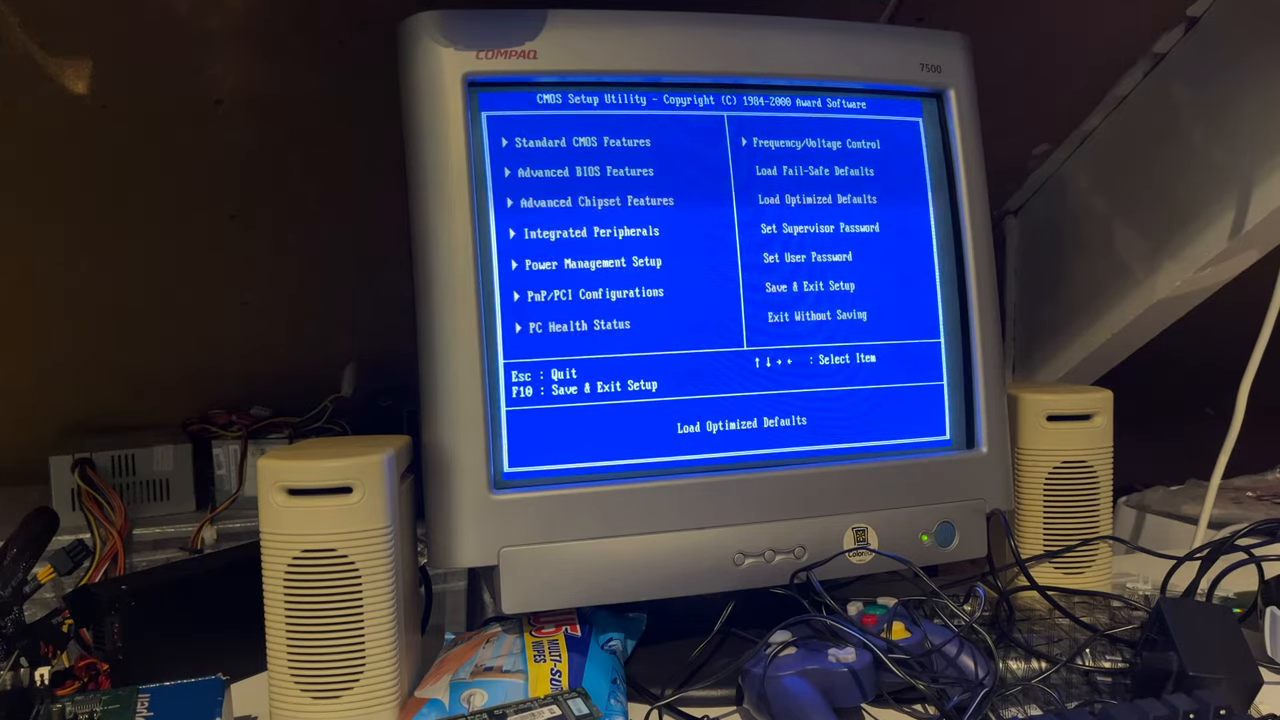
Step: In Frequency/Voltage Control, reach CPU Clock Ratio and browse its ratio list
{"action": "key", "text": "enter"}
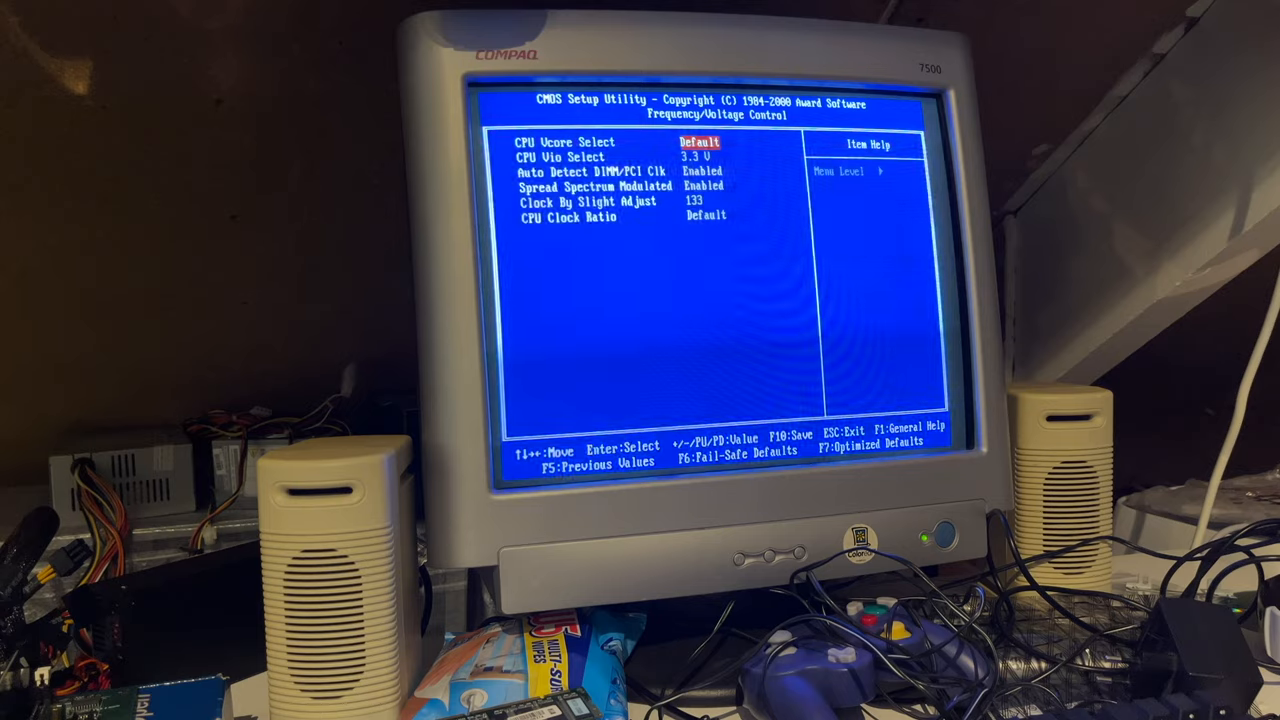
{"action": "key", "text": "down"}
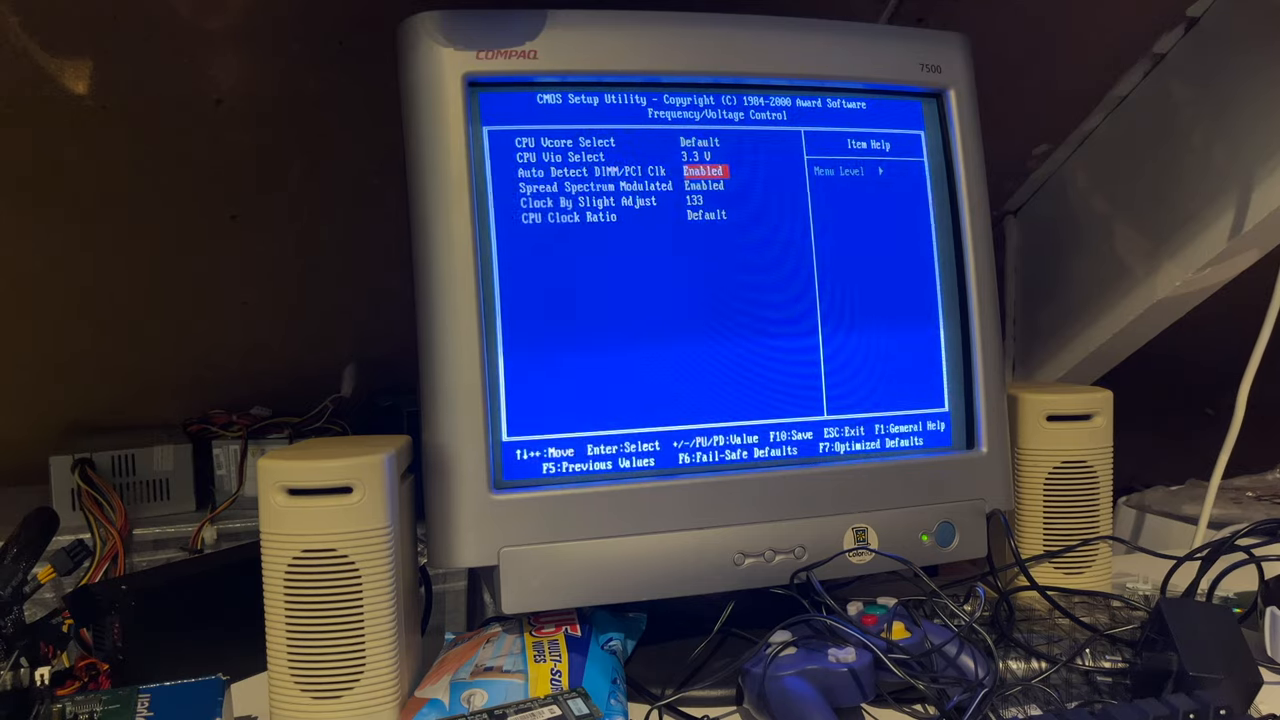
{"action": "key", "text": "down"}
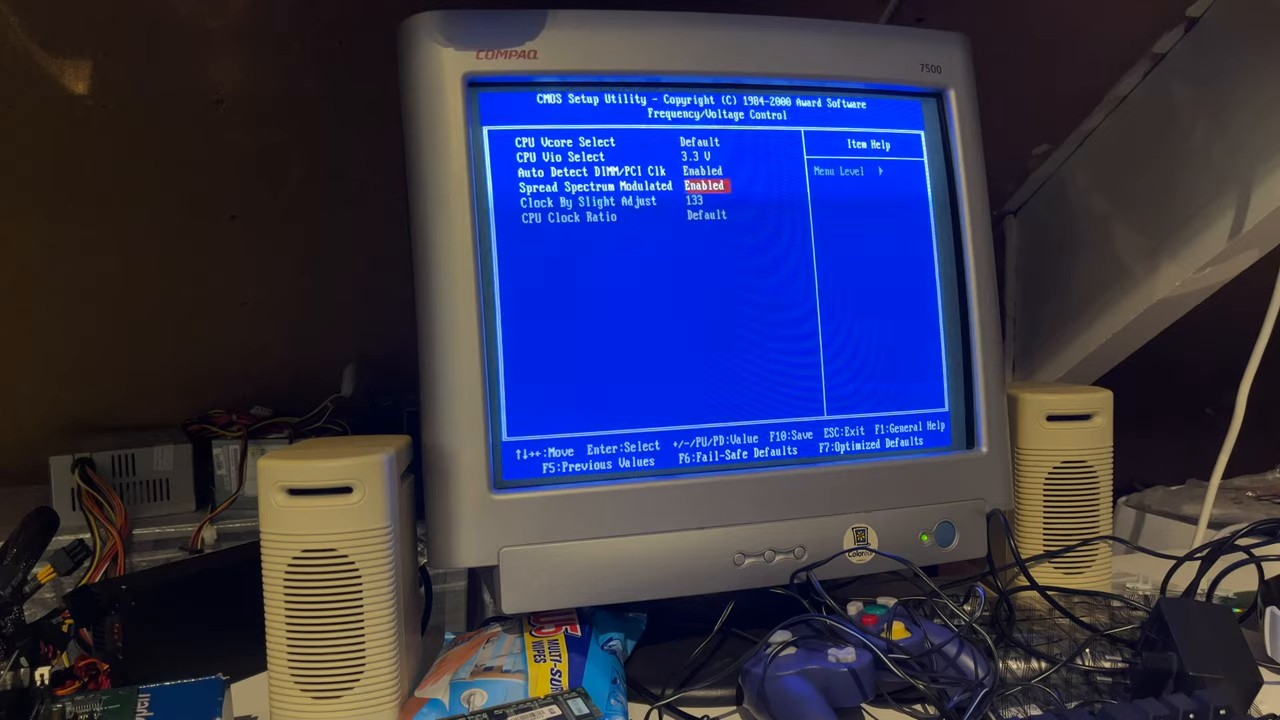
{"action": "key", "text": "Down"}
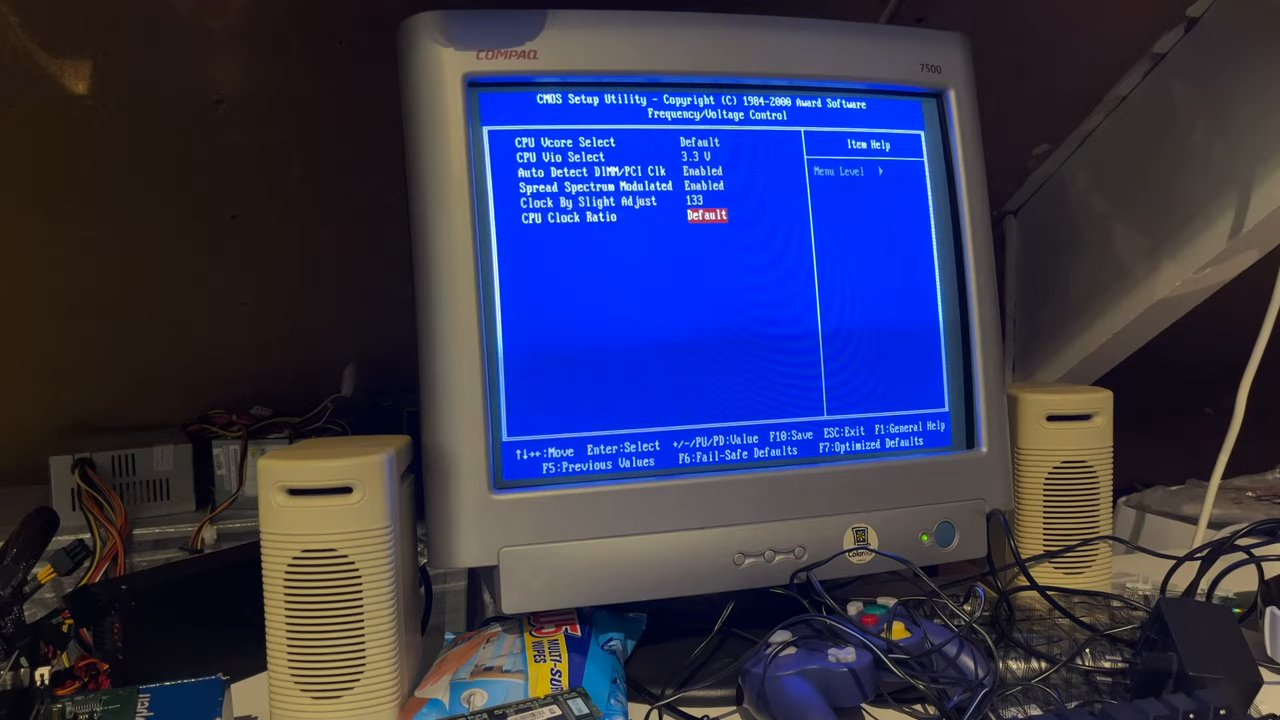
{"action": "key", "text": "enter"}
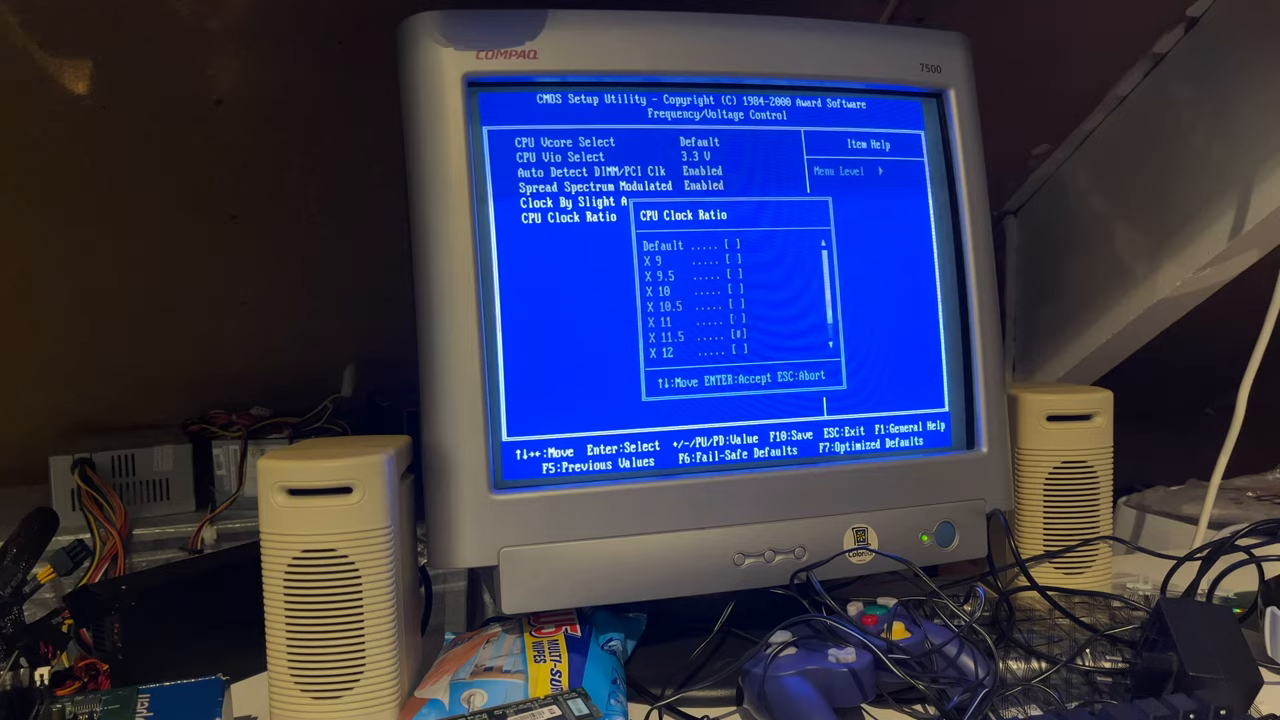
{"action": "scroll", "scroll_direction": "down", "scroll_amount": 3}
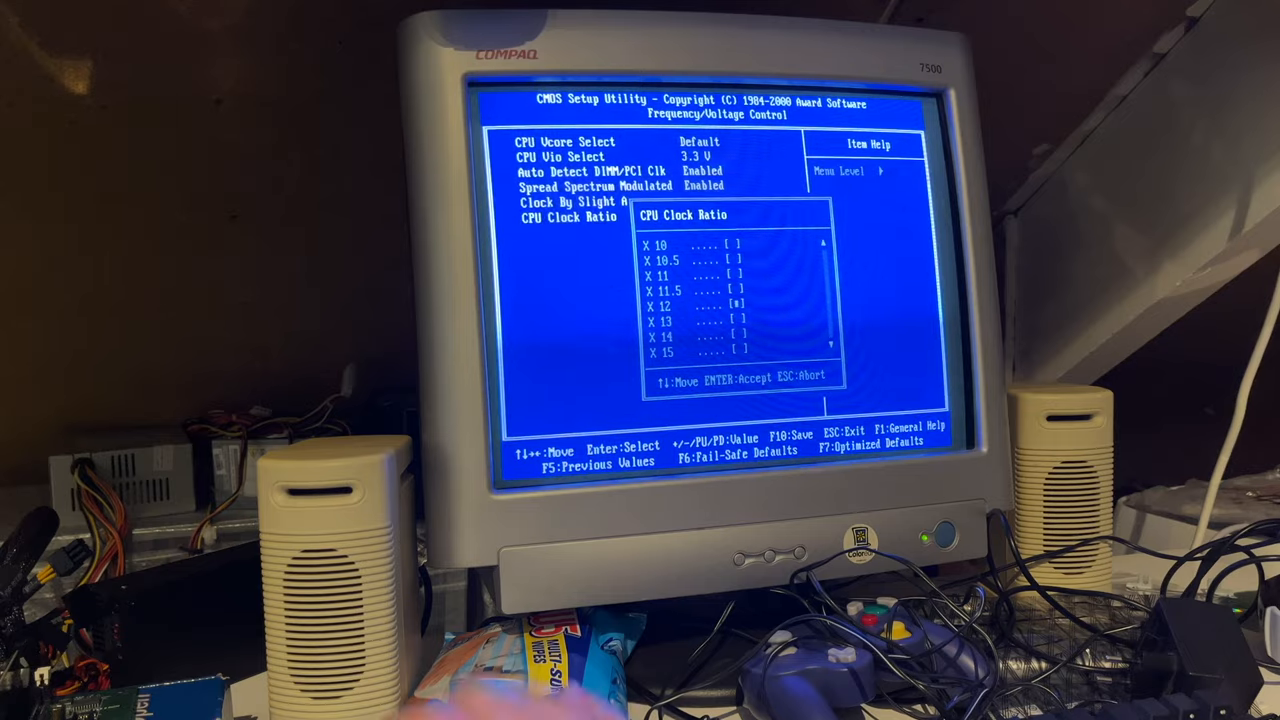
Step: Keep the chosen clock ratio, then save settings and restart the PC
{"action": "key", "text": "Escape"}
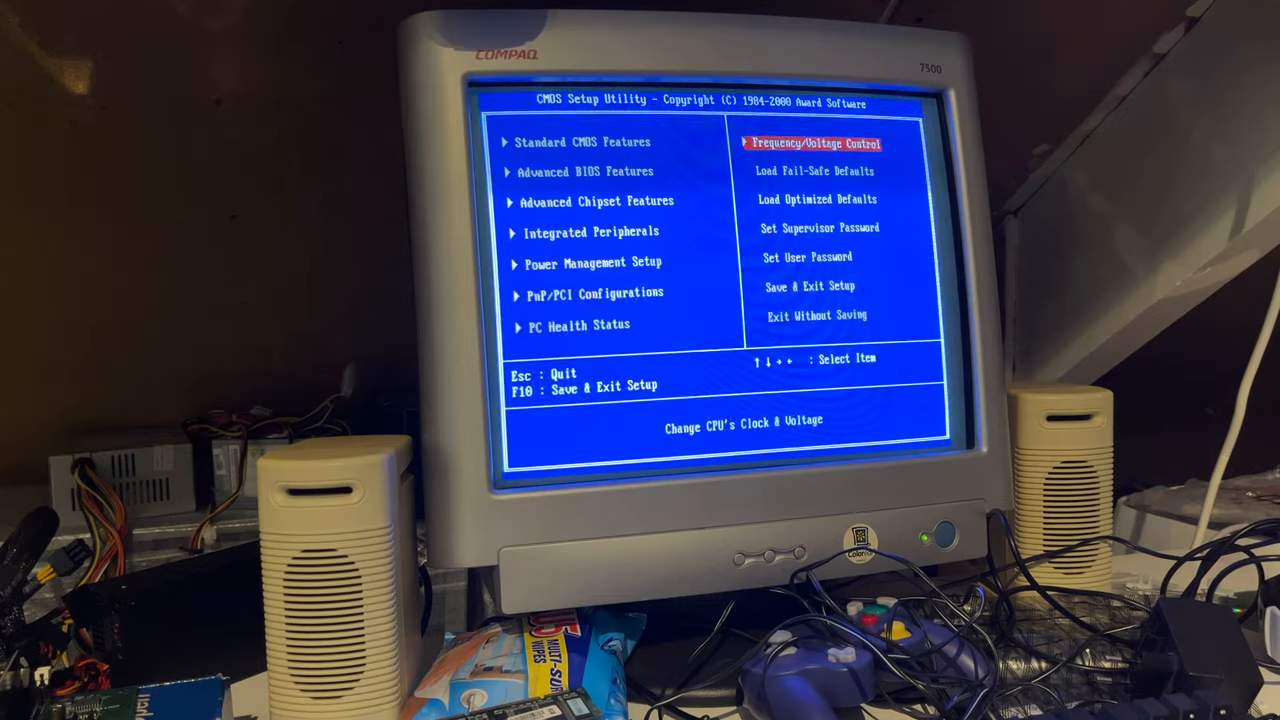
{"action": "key", "text": "down"}
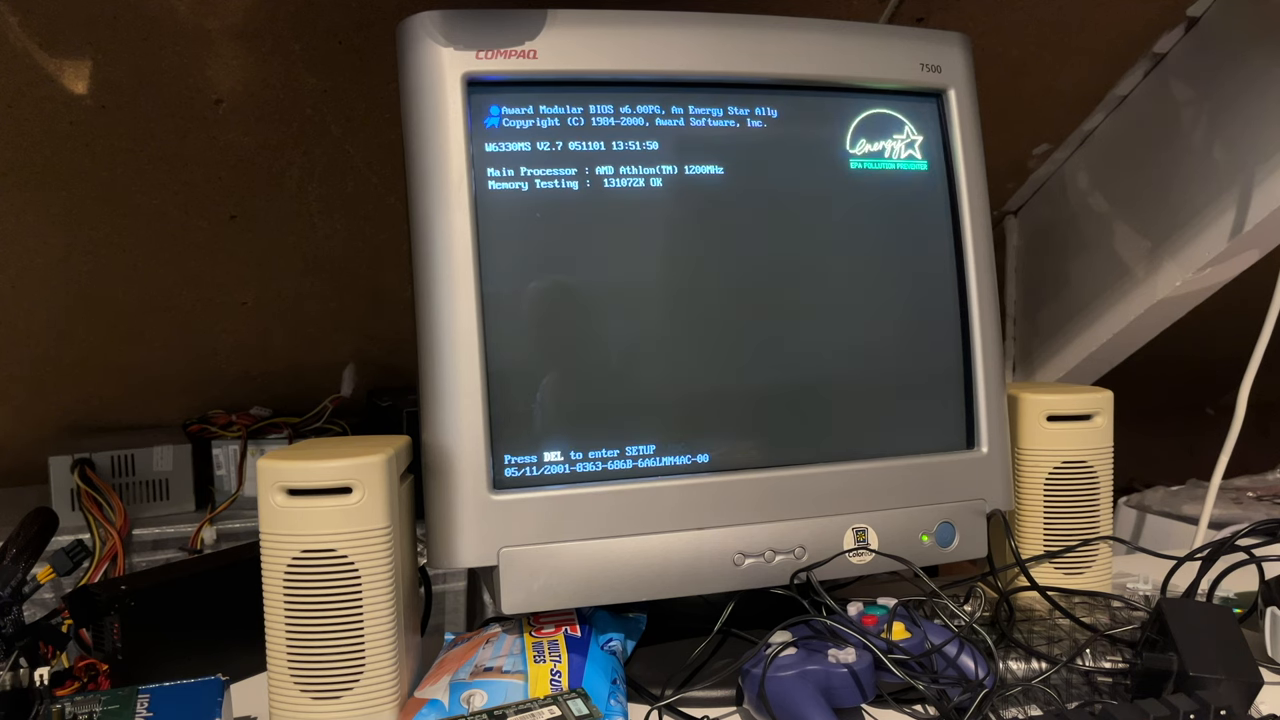
Step: Re-enter CMOS Setup during POST and go to the Advanced BIOS Features page
{"action": "key", "text": "Delete"}
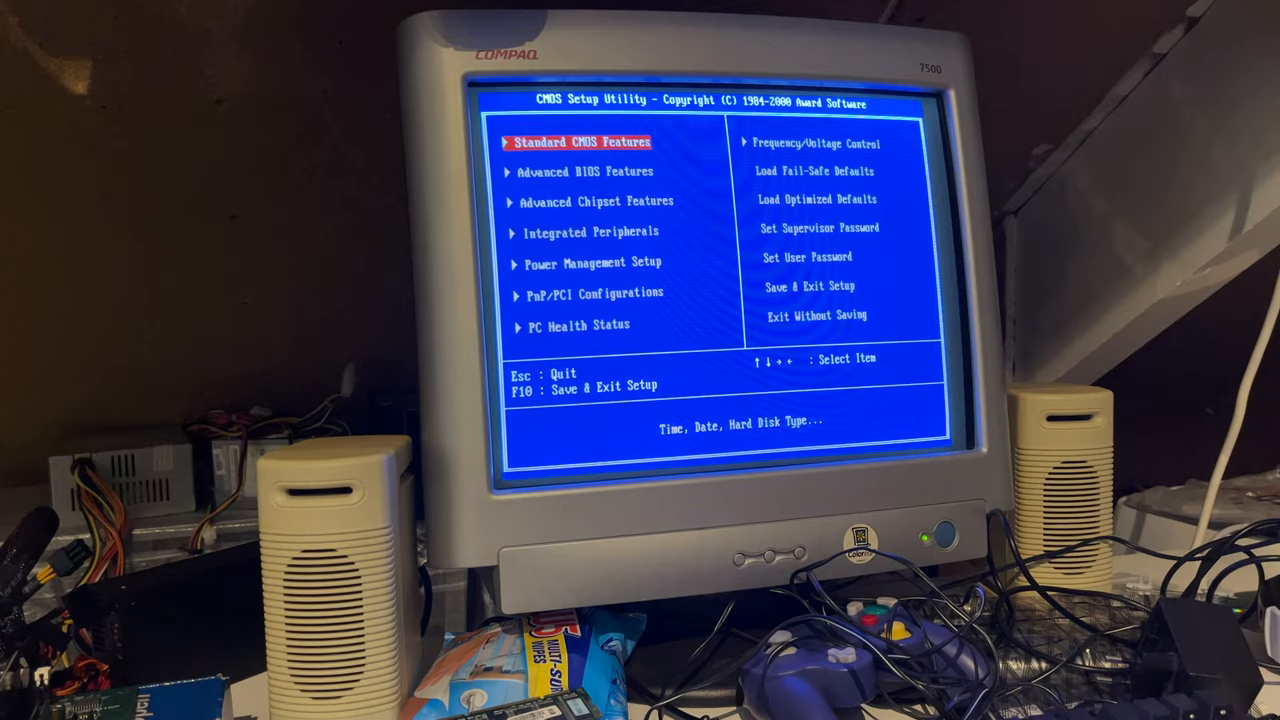
{"action": "key", "text": "enter"}
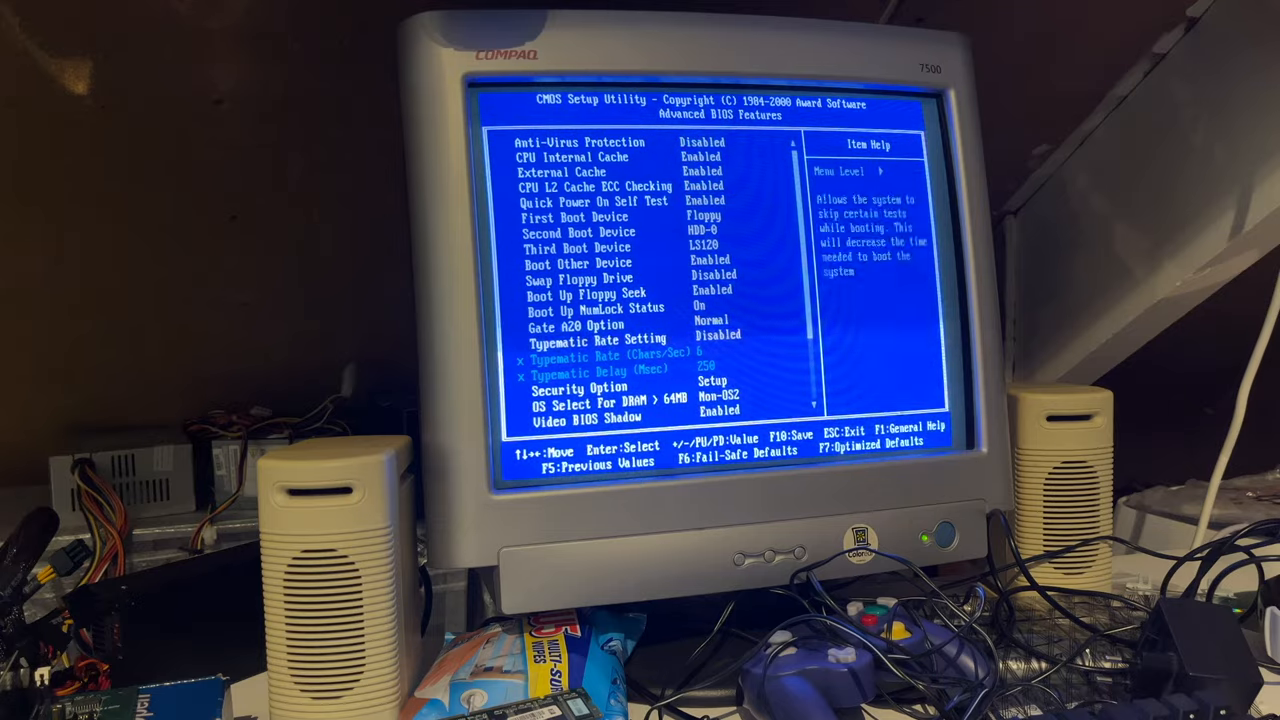
Step: Review the boot settings down to Boot Other Device, then leave setup to boot Windows
{"action": "key", "text": "down"}
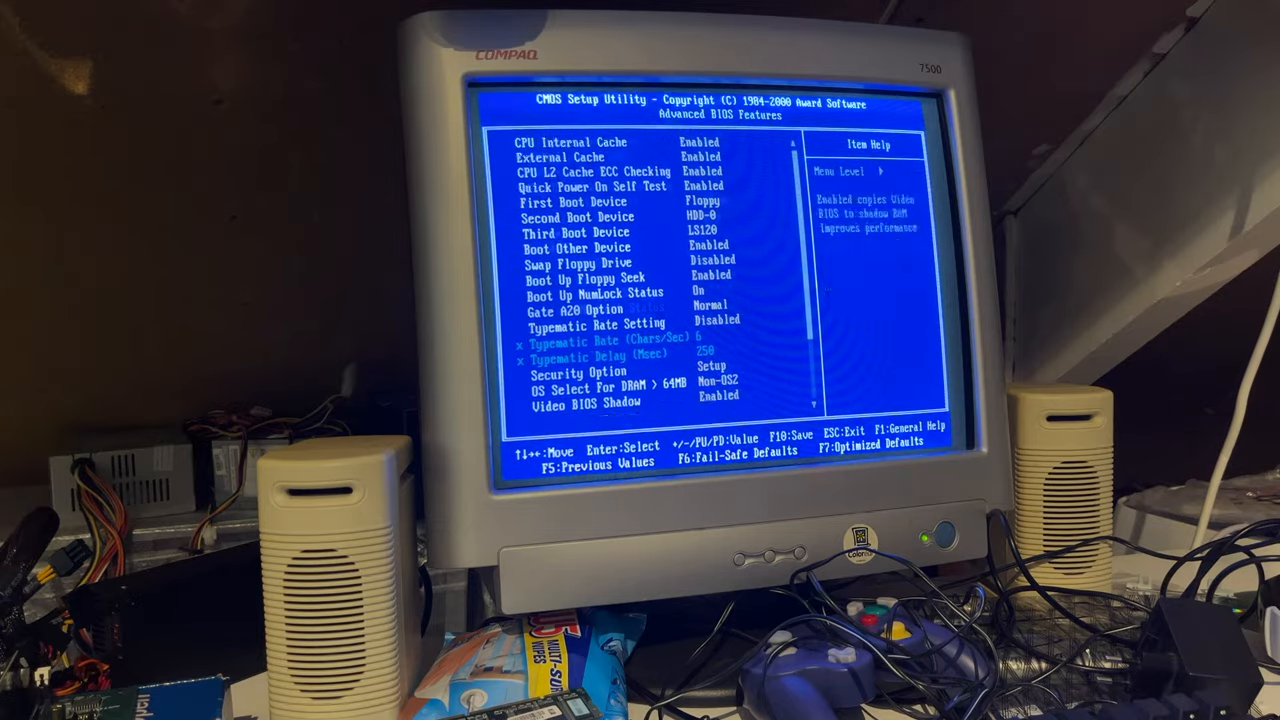
{"action": "scroll", "scroll_direction": "down", "scroll_amount": 3}
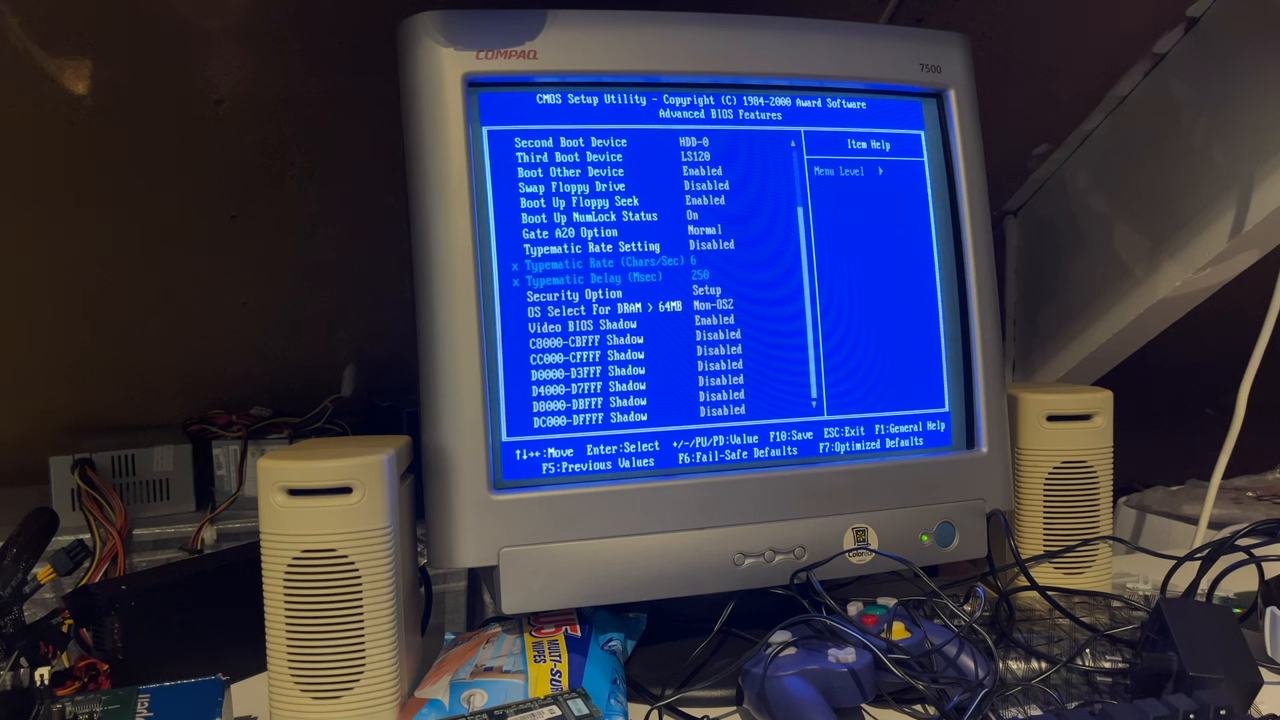
{"action": "key", "text": "down"}
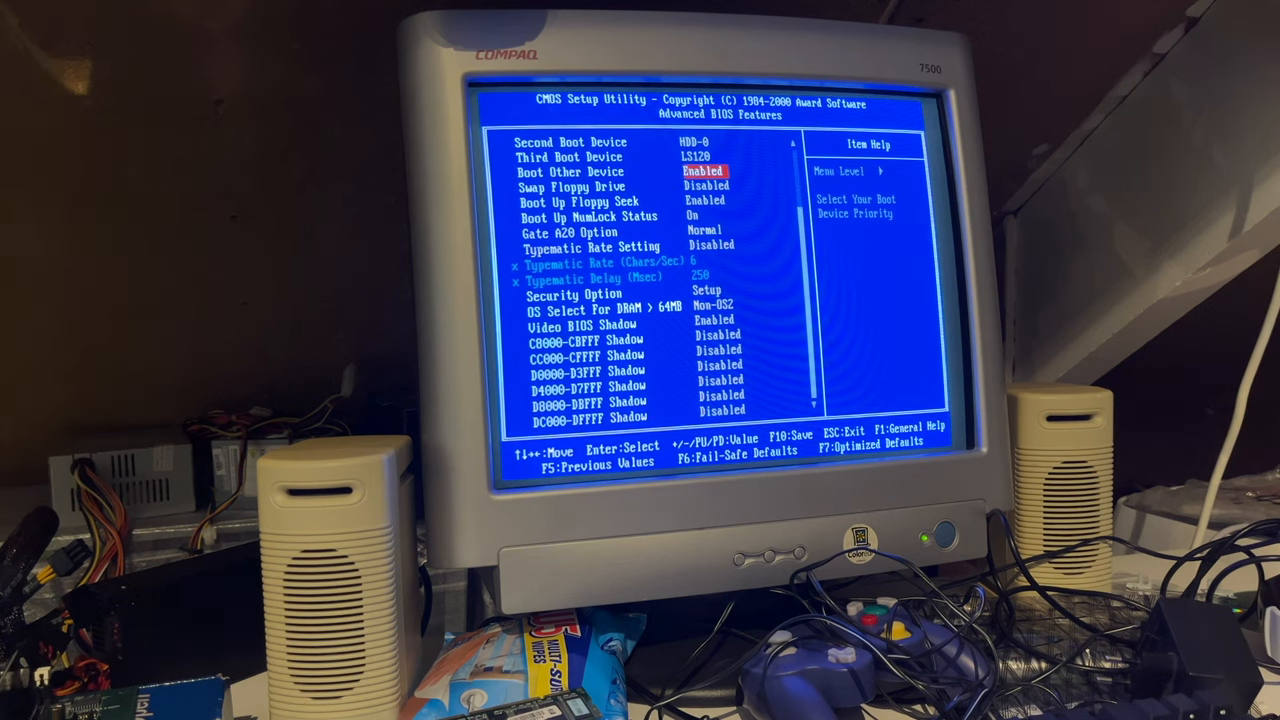
{"action": "key", "text": "up"}
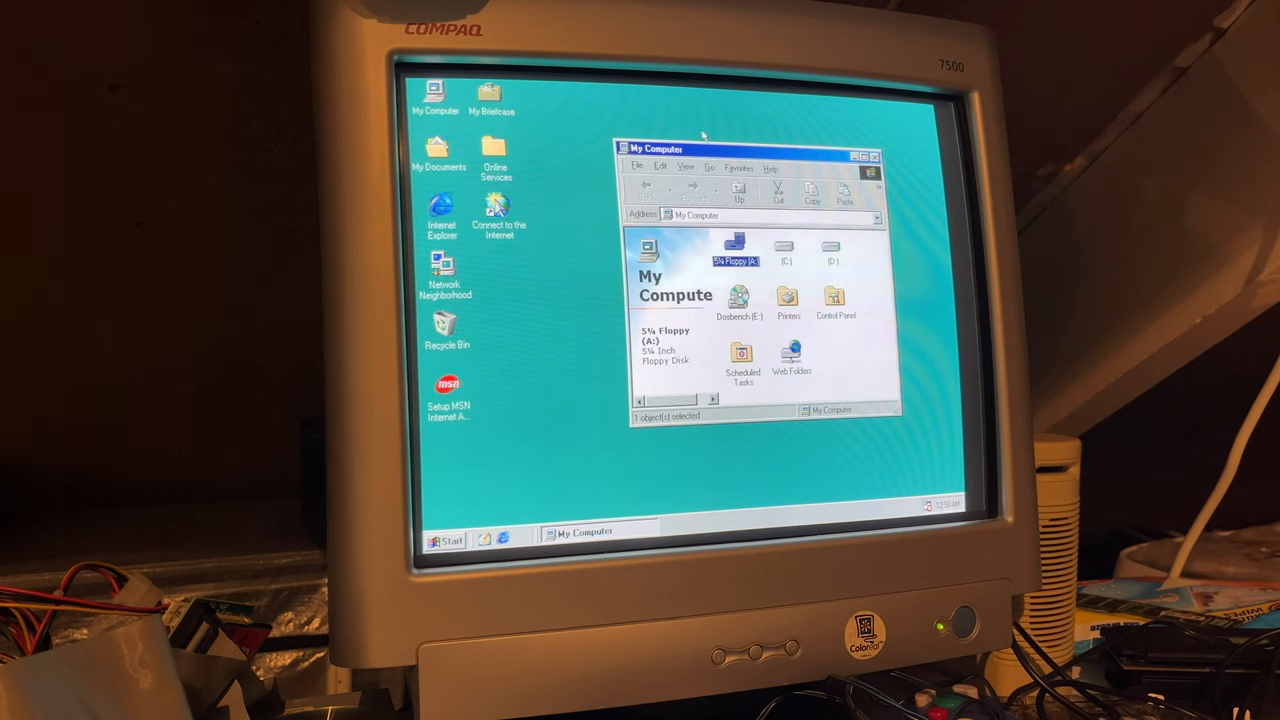
Step: Check the hardware in My Computer's System Properties Device Manager and close it
{"action": "right_click", "coordinate": [432, 96]}
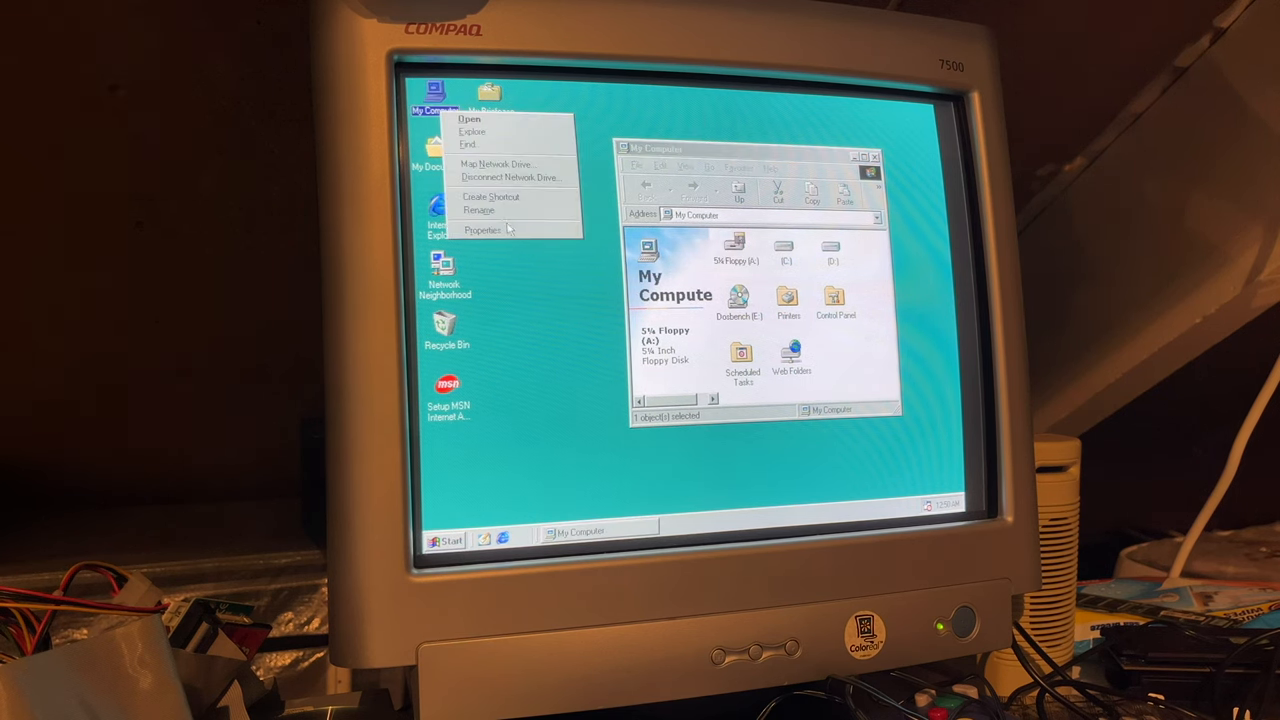
{"action": "left_click", "coordinate": [482, 230]}
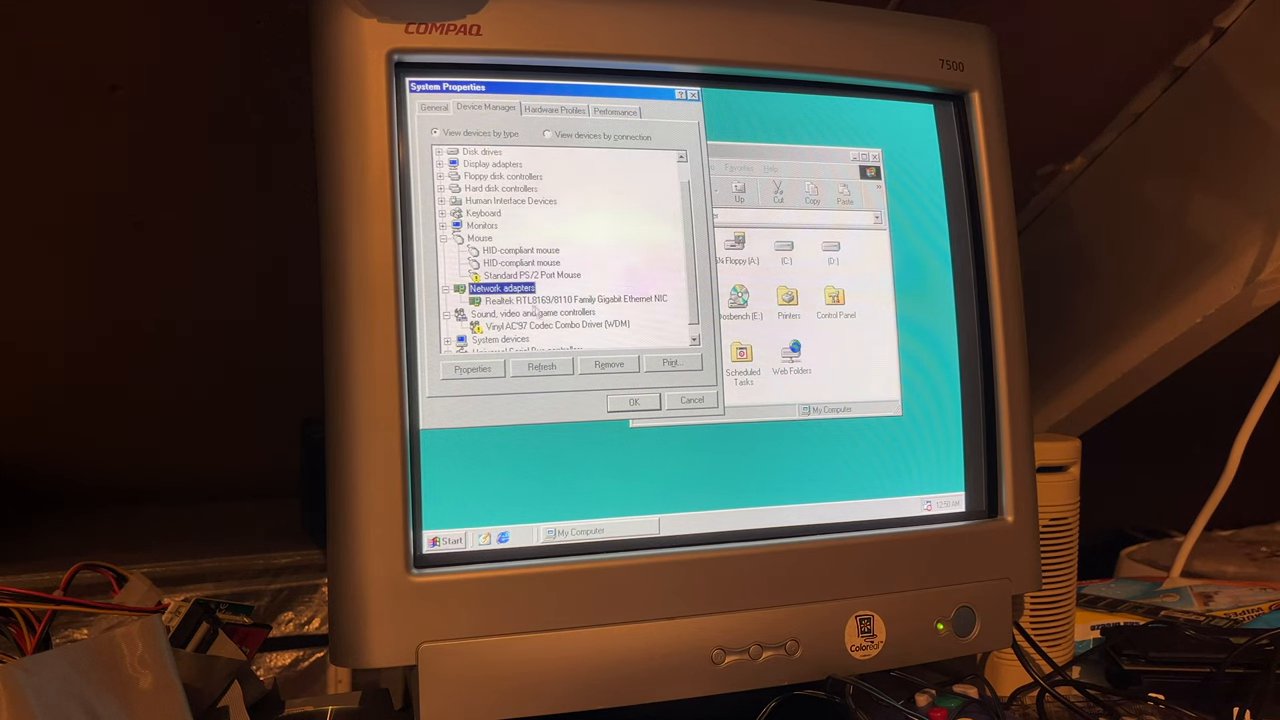
{"action": "left_click", "coordinate": [692, 400]}
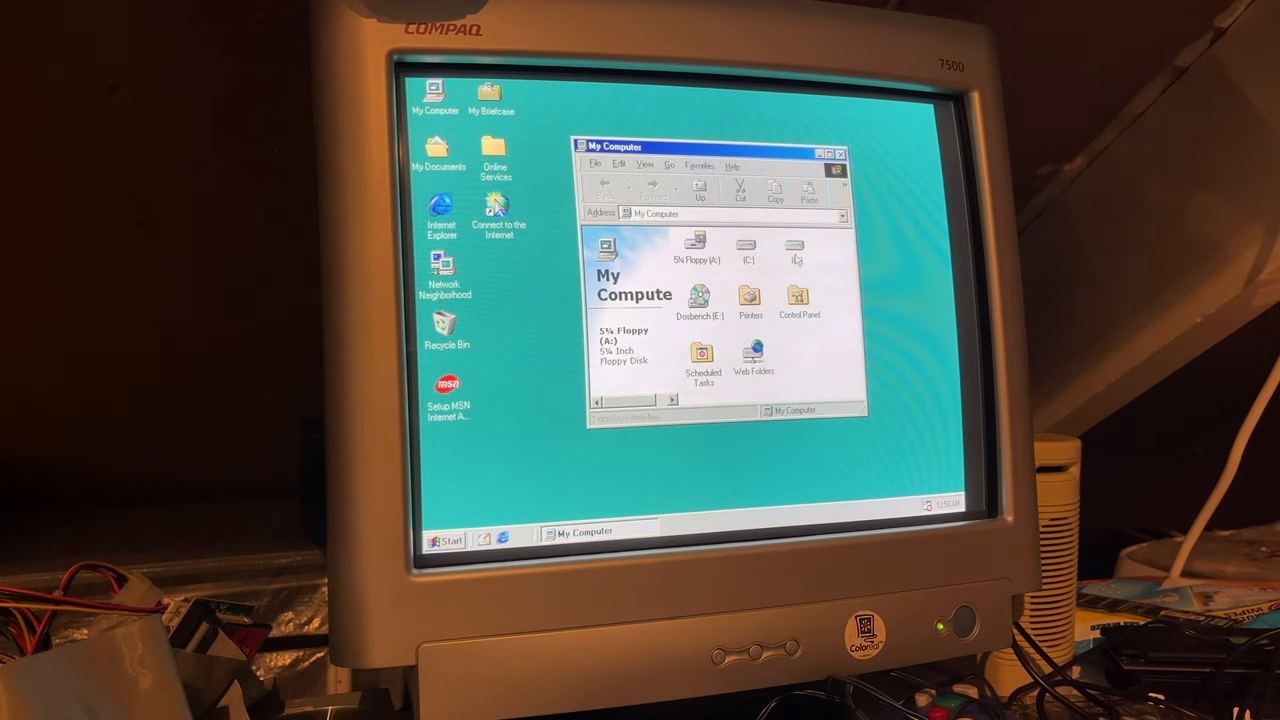
Step: Browse into drive D: and its cpuz folder
{"action": "double_click", "coordinate": [796, 250]}
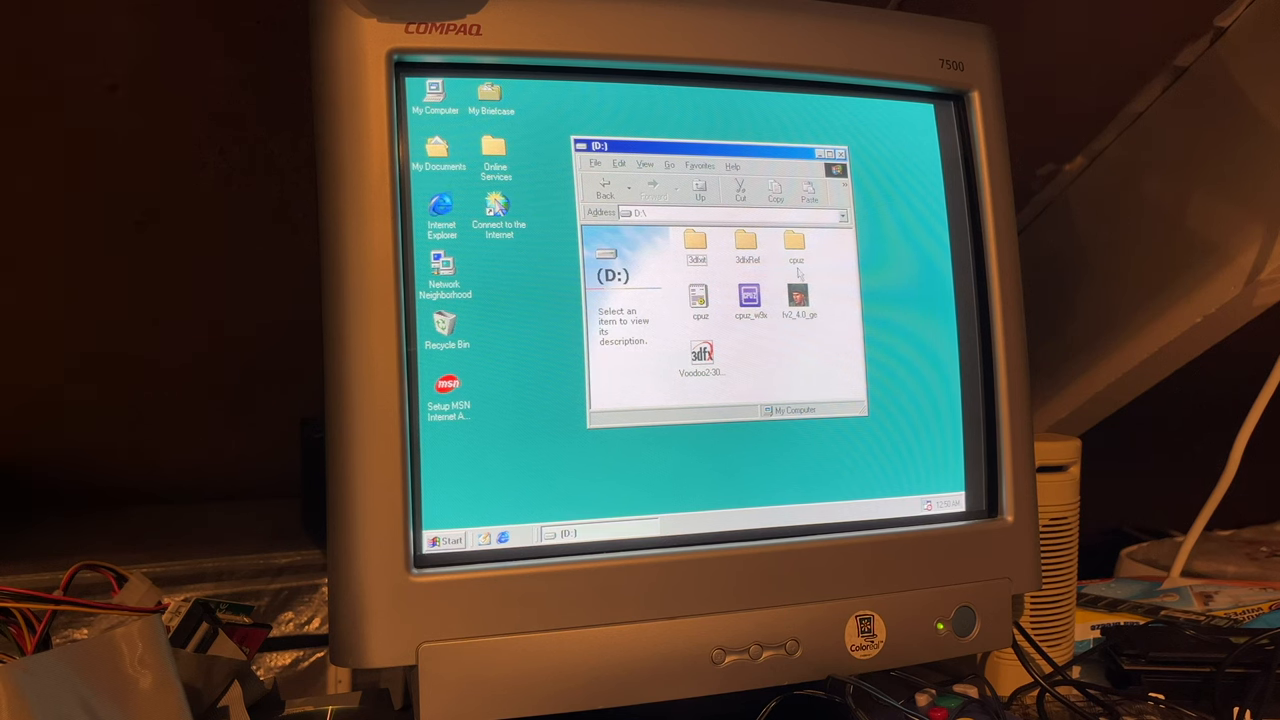
{"action": "double_click", "coordinate": [700, 300]}
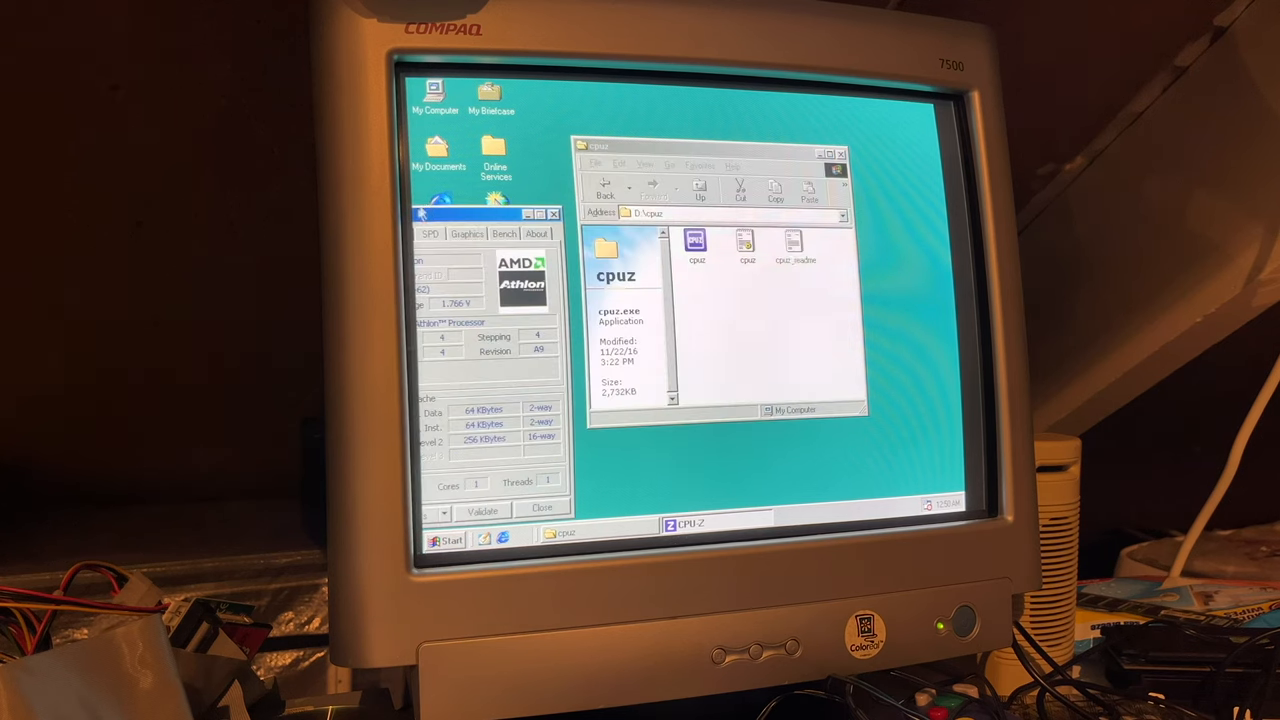
Step: Review the CPU-Z caches, motherboard, memory and SPD pages for the Athlon
{"action": "left_click", "coordinate": [700, 190]}
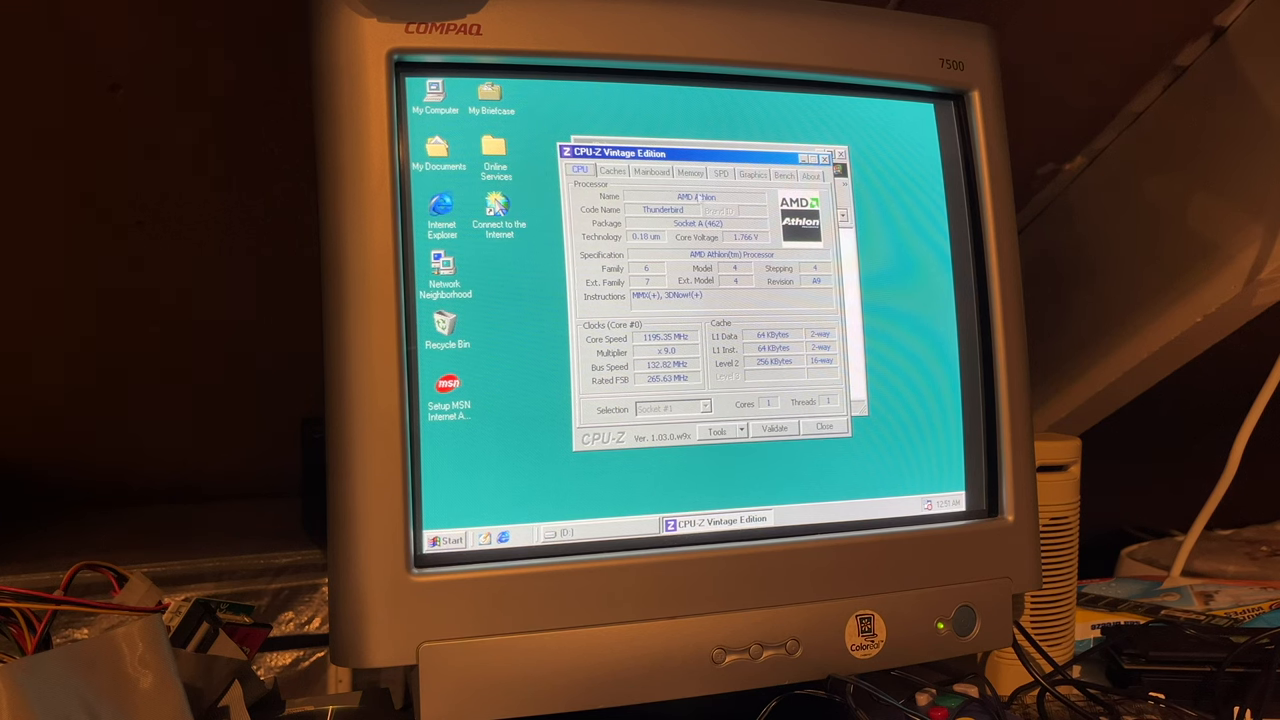
{"action": "left_click", "coordinate": [612, 172]}
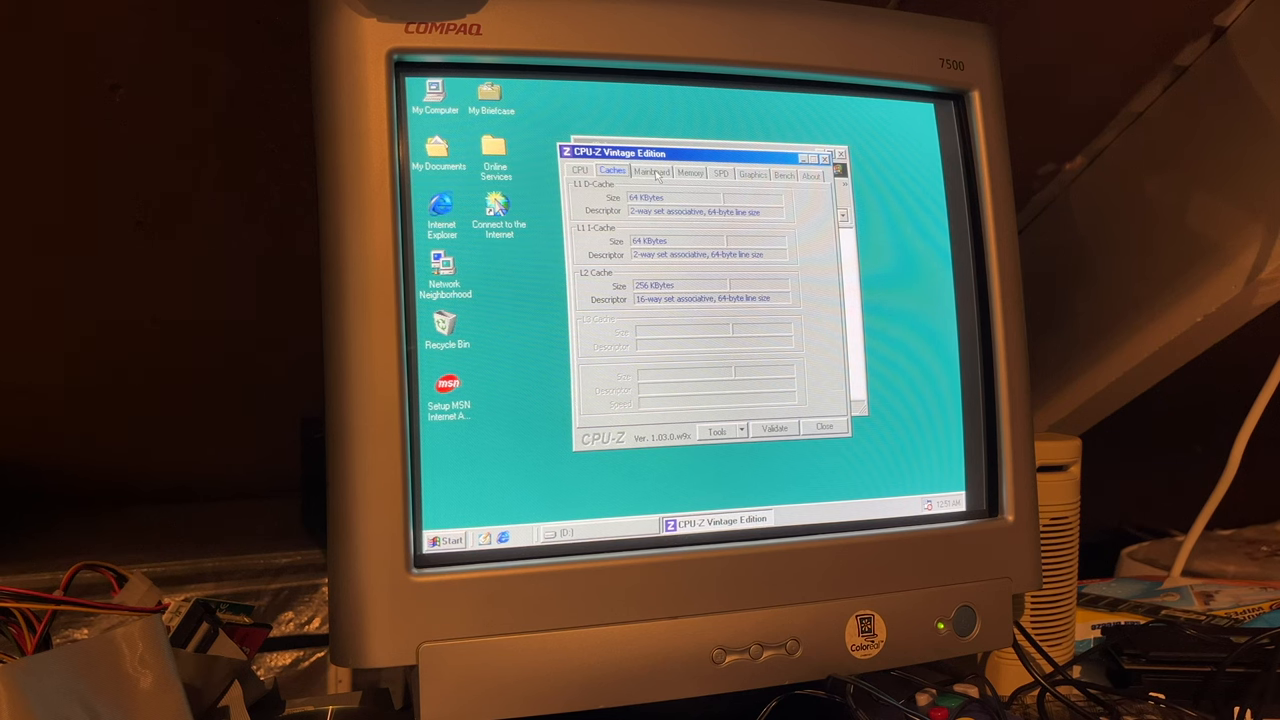
{"action": "left_click", "coordinate": [652, 172]}
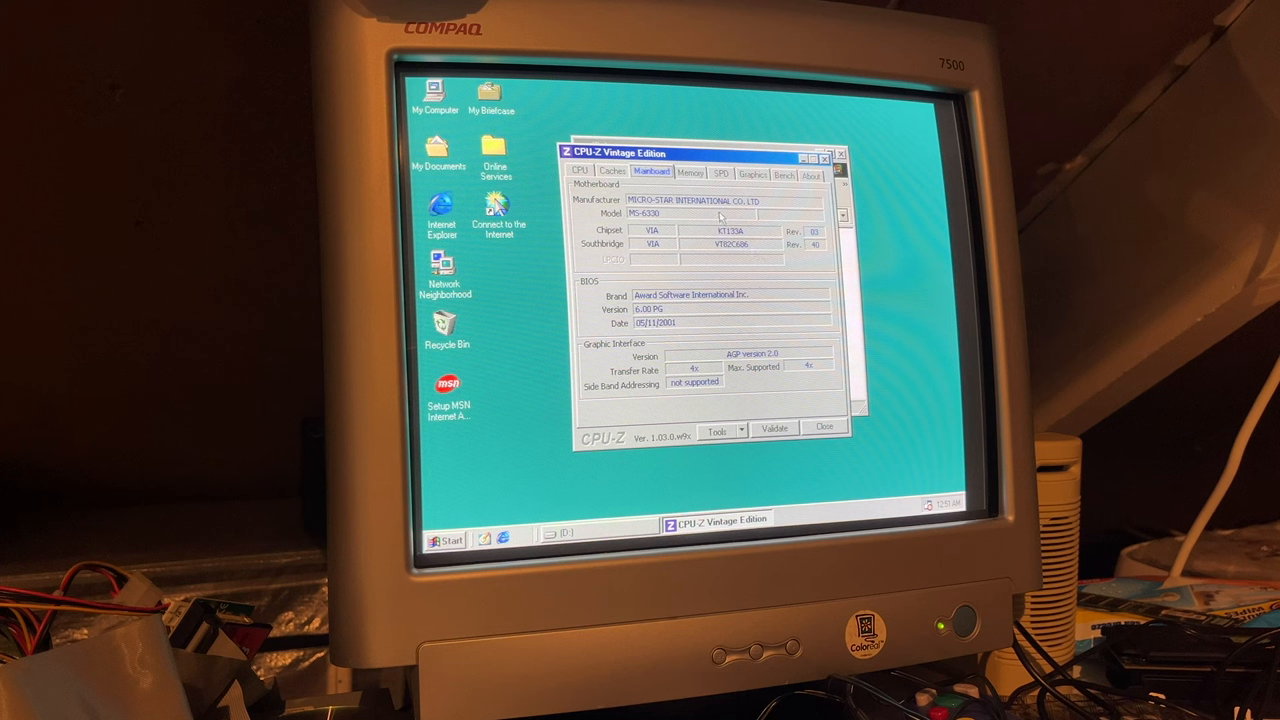
{"action": "left_click", "coordinate": [690, 172]}
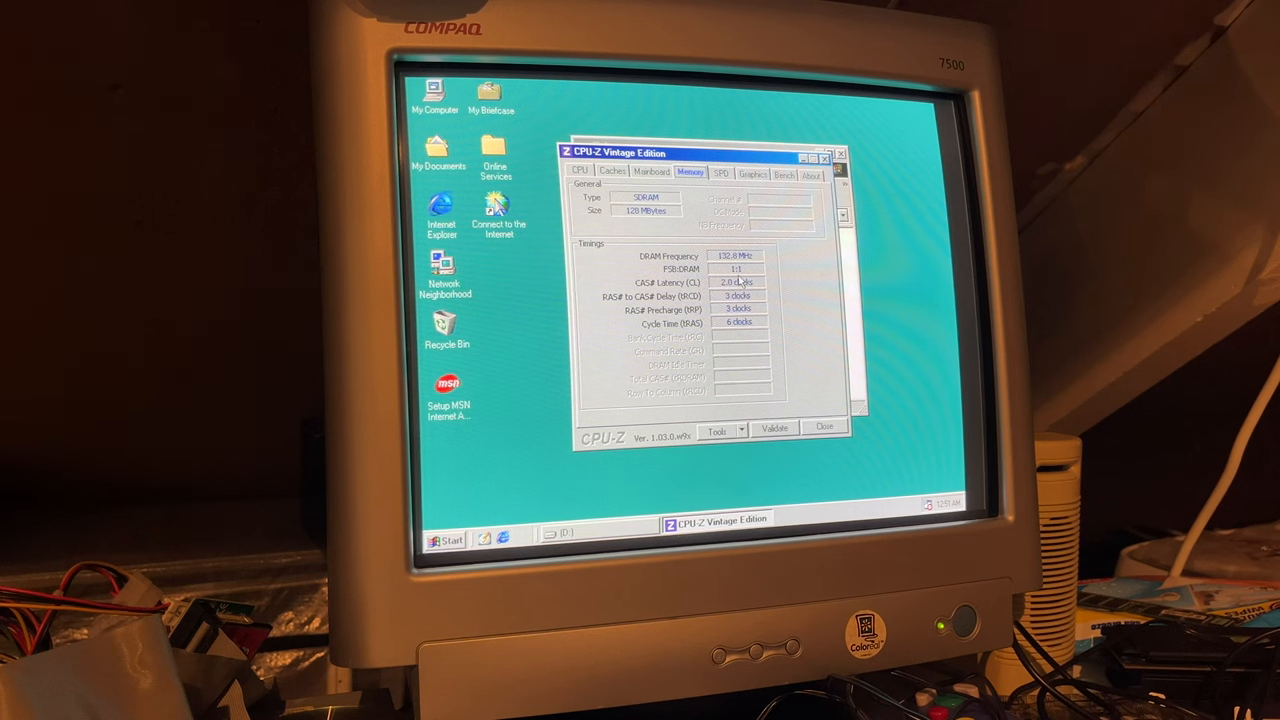
{"action": "left_click", "coordinate": [720, 172]}
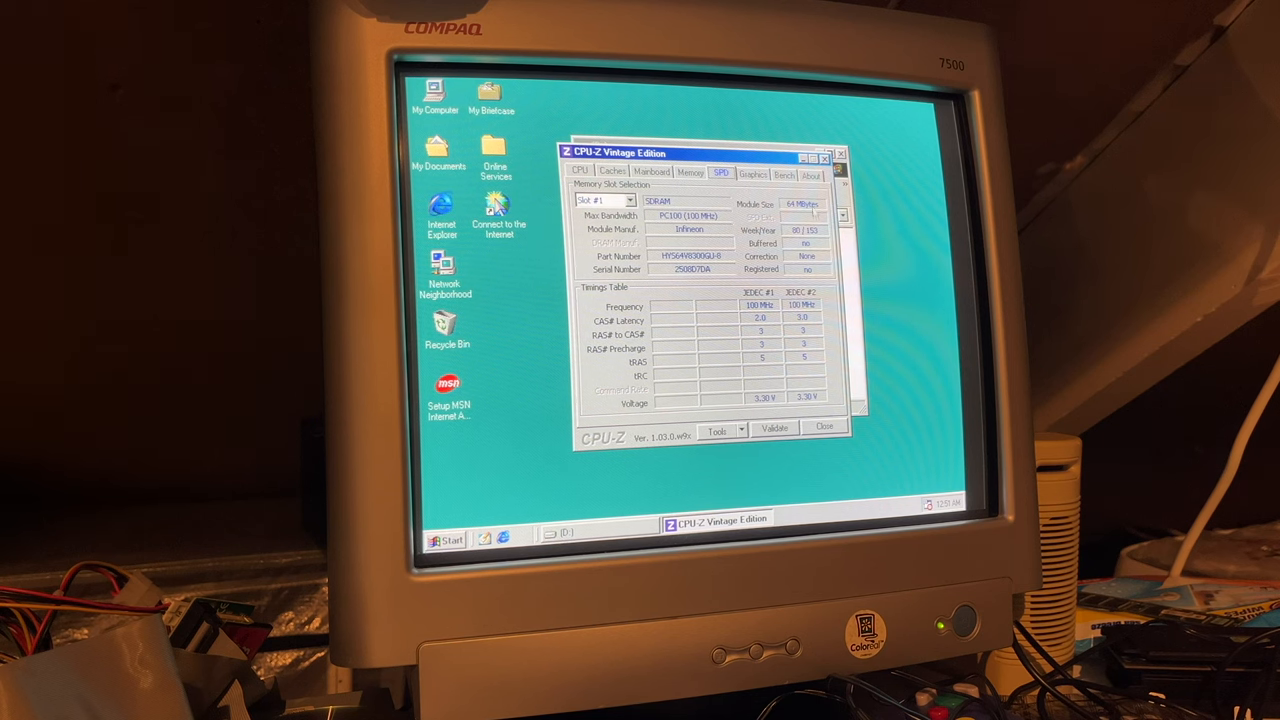
Step: Check the graphics card details and settle on the Bench page
{"action": "left_click", "coordinate": [752, 174]}
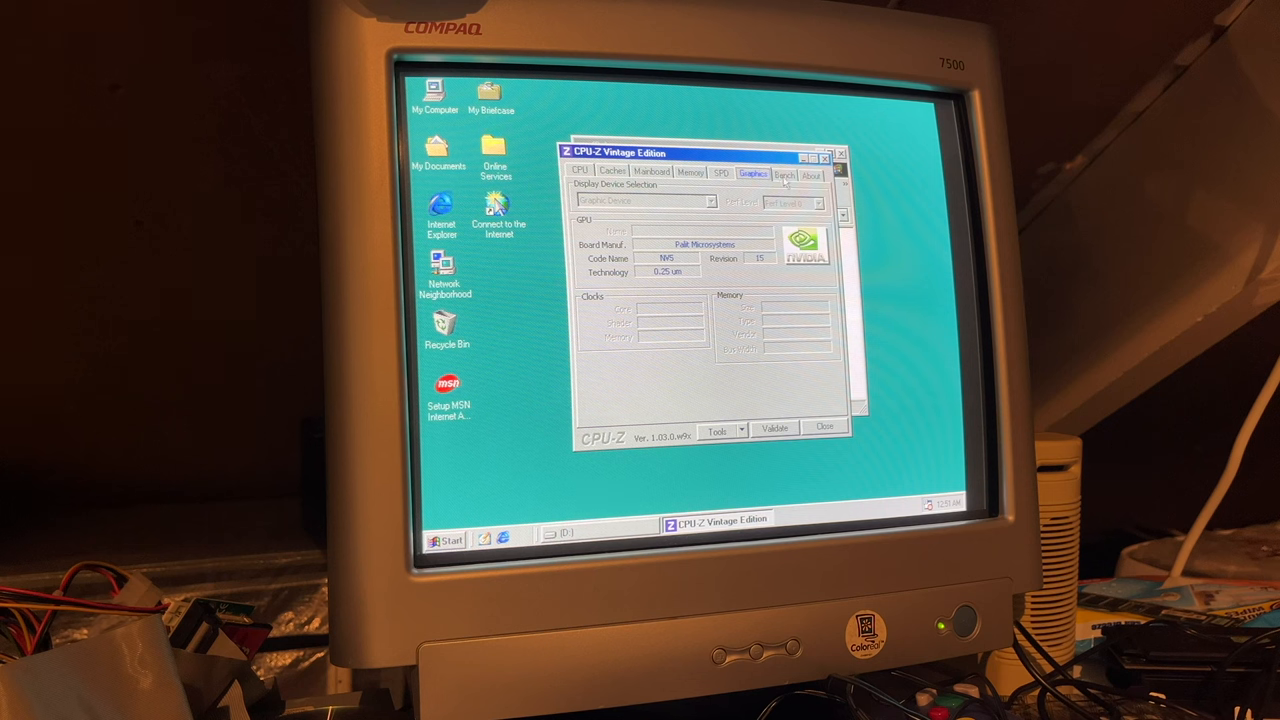
{"action": "left_click", "coordinate": [784, 174]}
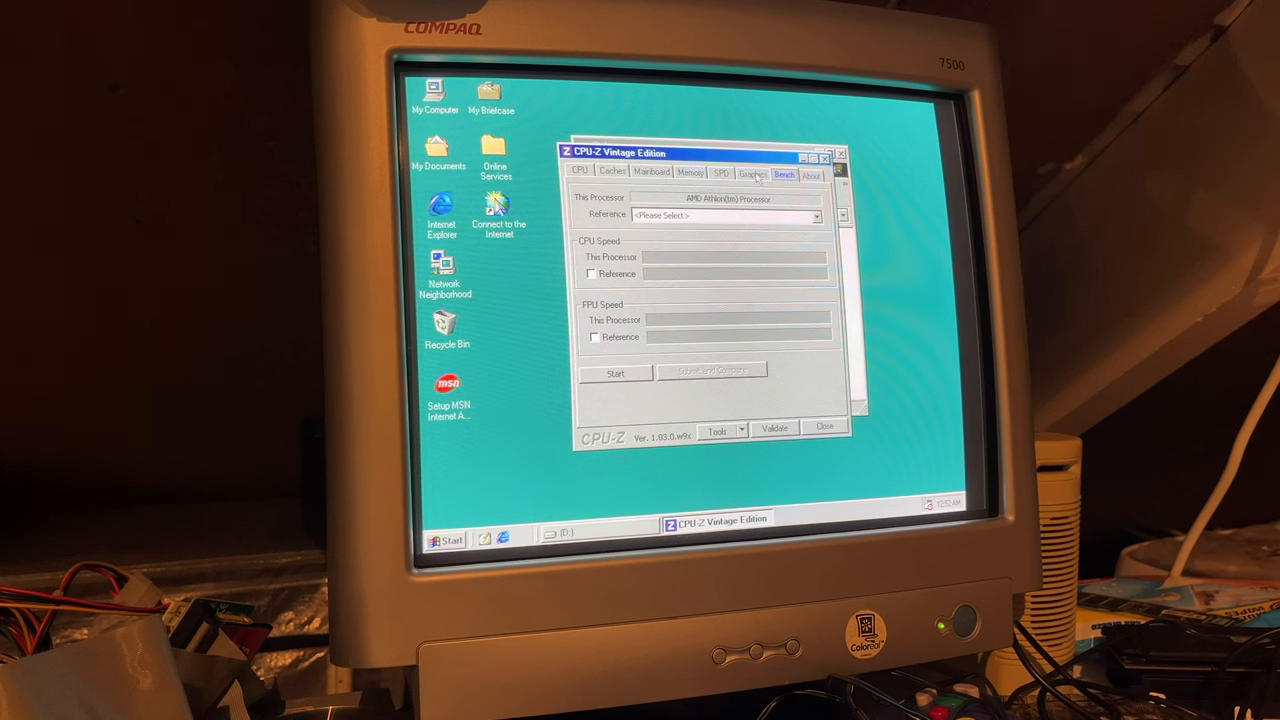
{"action": "left_click", "coordinate": [752, 172]}
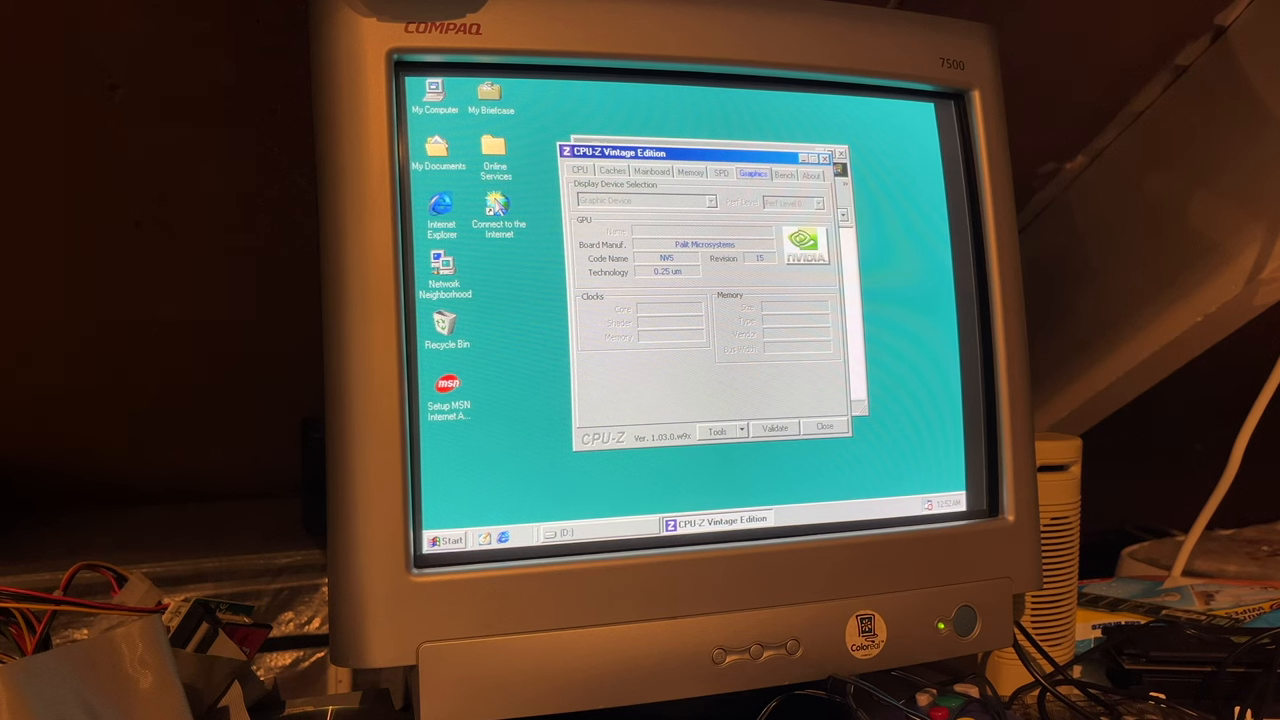
{"action": "left_click", "coordinate": [784, 174]}
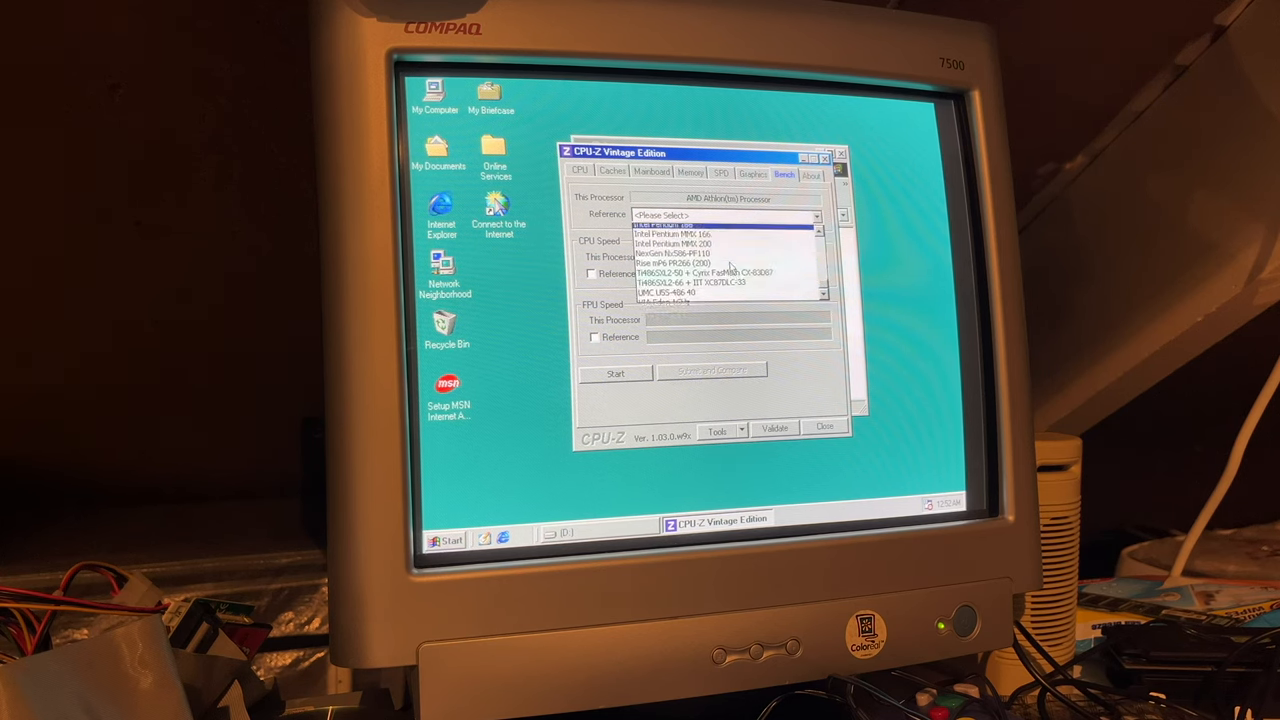
Step: Run the benchmark against a reference CPU (scores 2251.1 / 6623.7) and glance at the Validate form
{"action": "left_click", "coordinate": [700, 284]}
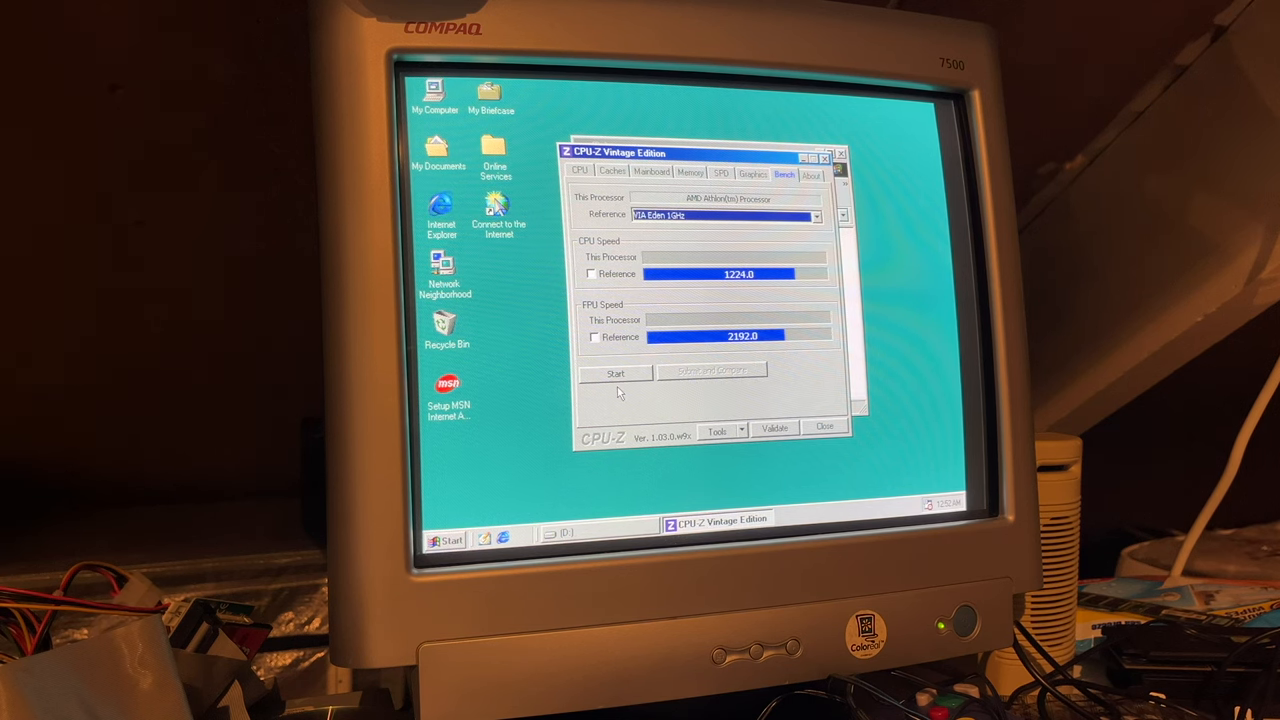
{"action": "left_click", "coordinate": [616, 372]}
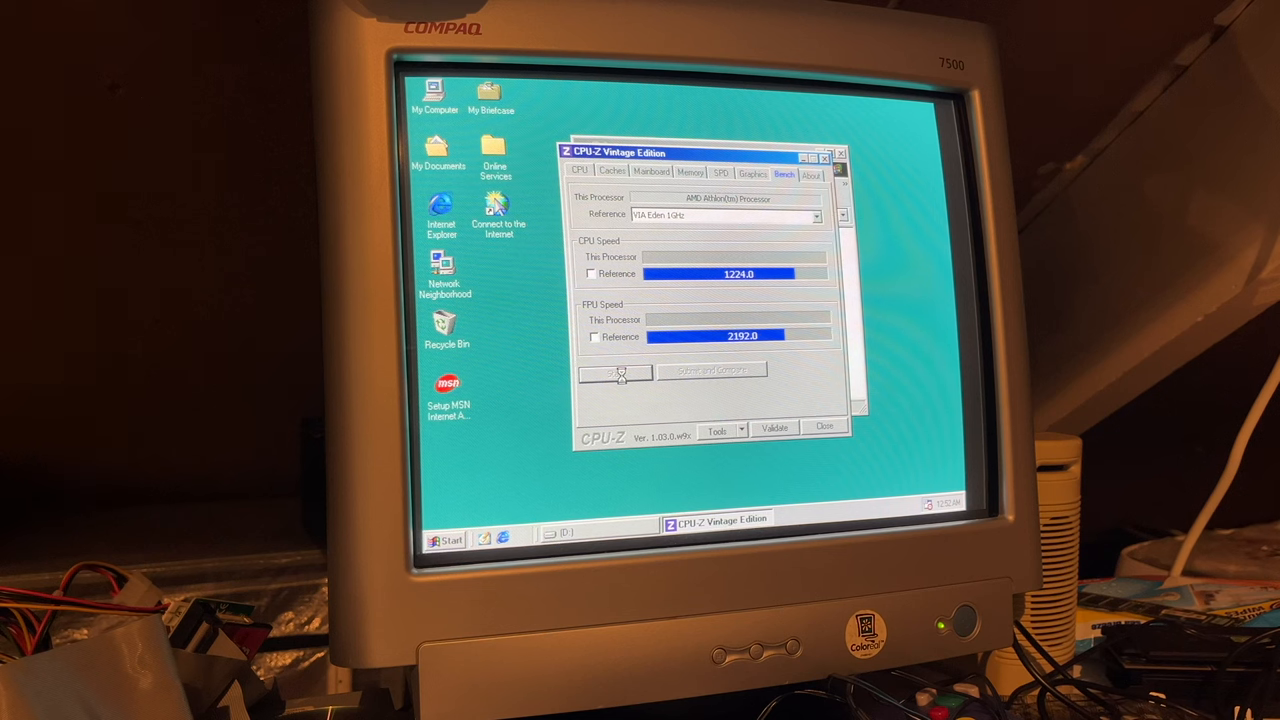
{"action": "left_click", "coordinate": [616, 372]}
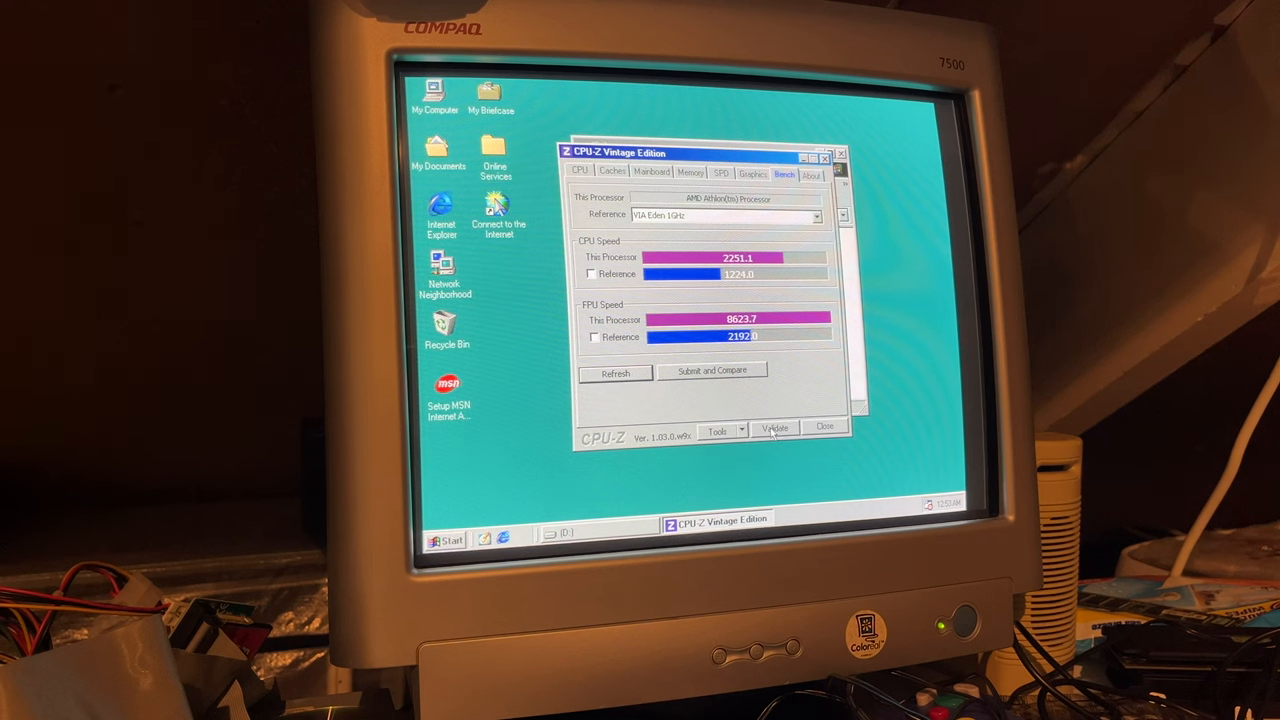
{"action": "left_click", "coordinate": [776, 428]}
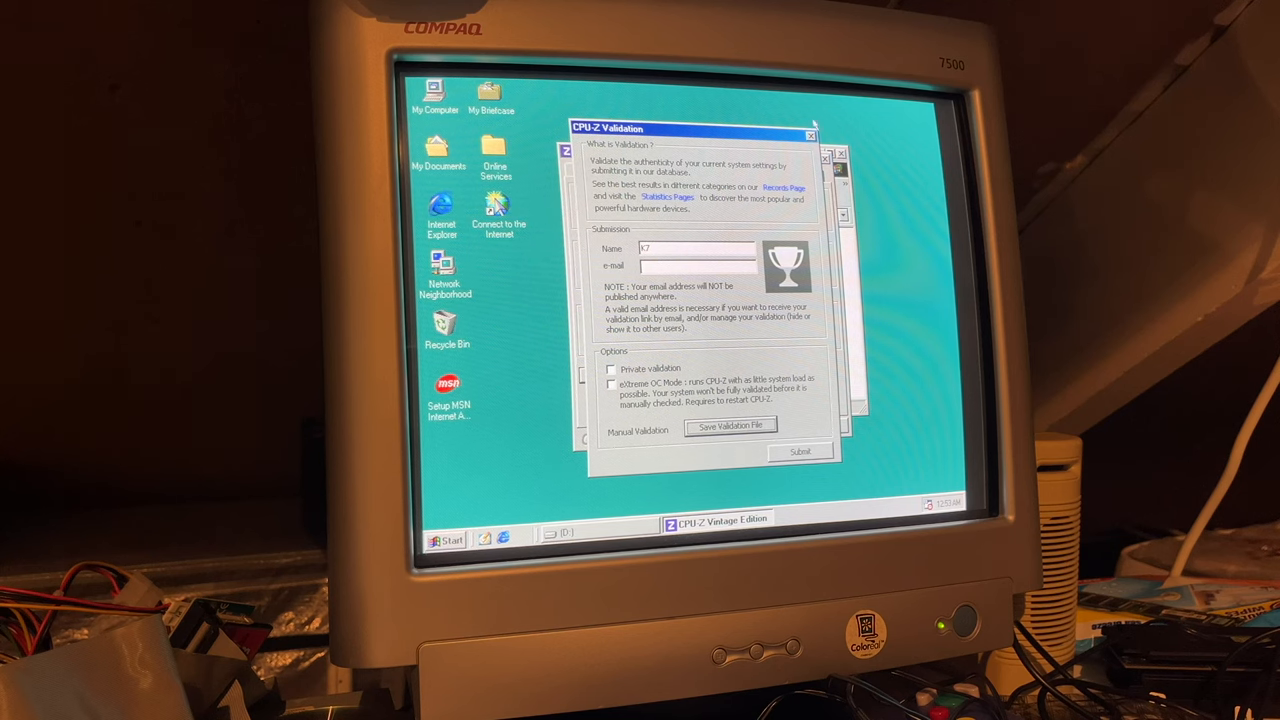
{"action": "left_click", "coordinate": [810, 136]}
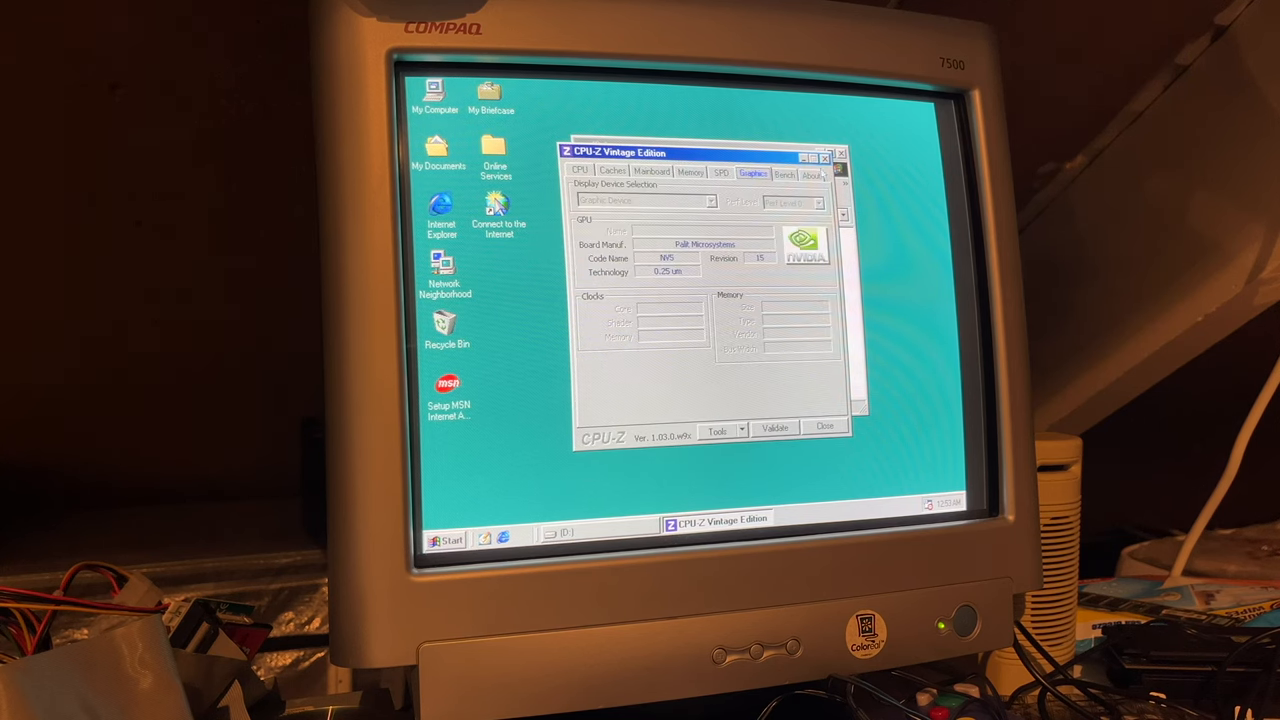
Step: Shut down Windows choosing 'Restart in MS-DOS mode'
{"action": "left_click", "coordinate": [444, 540]}
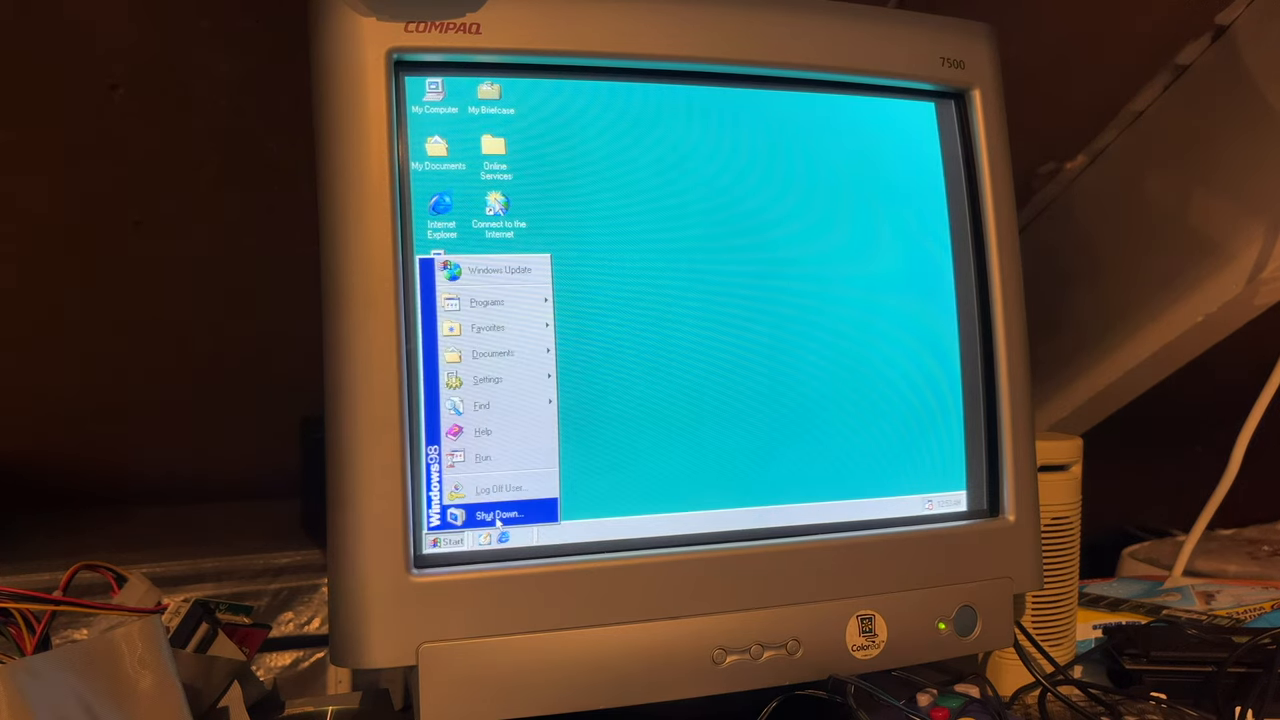
{"action": "left_click", "coordinate": [500, 514]}
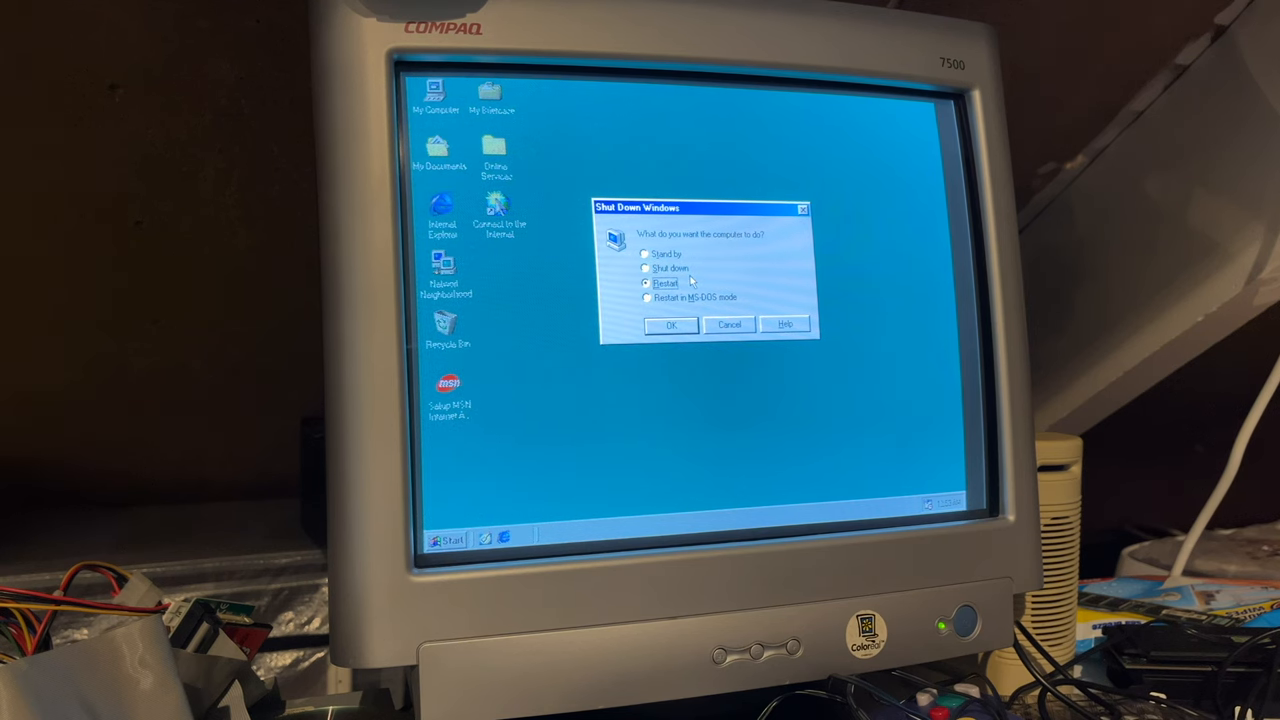
{"action": "left_click", "coordinate": [648, 296]}
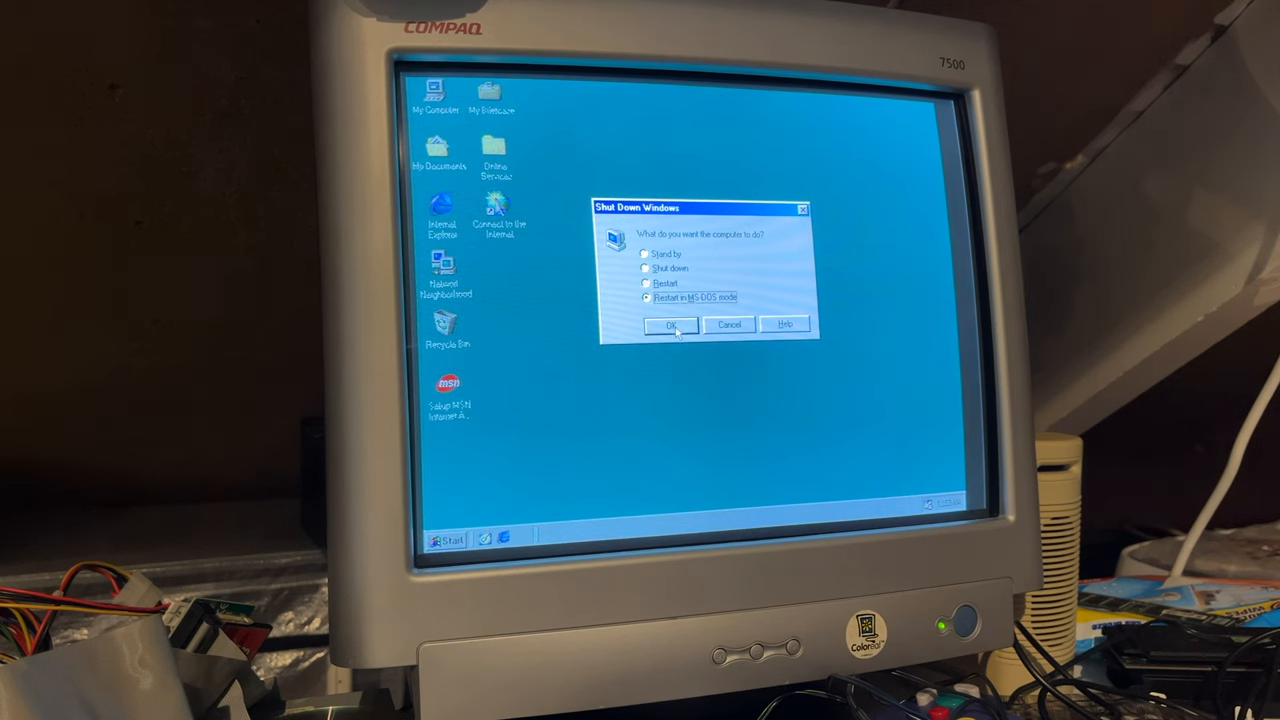
{"action": "left_click", "coordinate": [670, 324]}
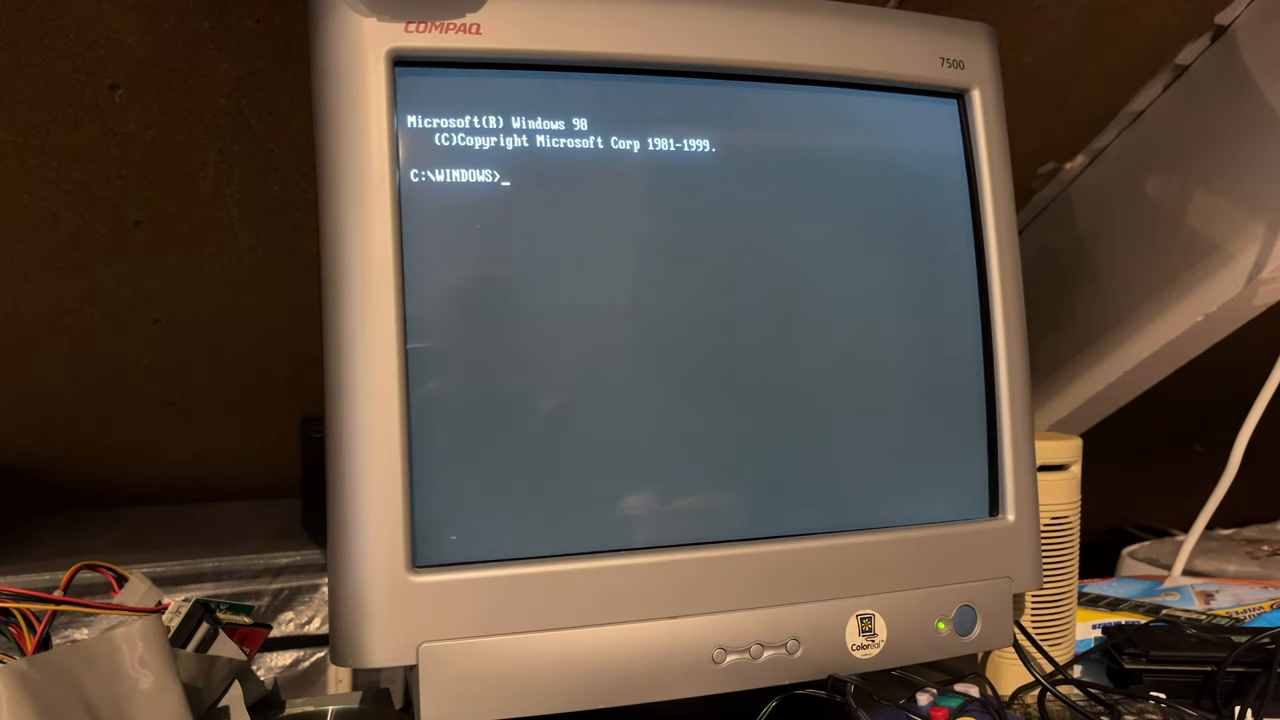
Step: After e: fails, switch to d: and start Windows with win
{"action": "type", "text": "e:"}
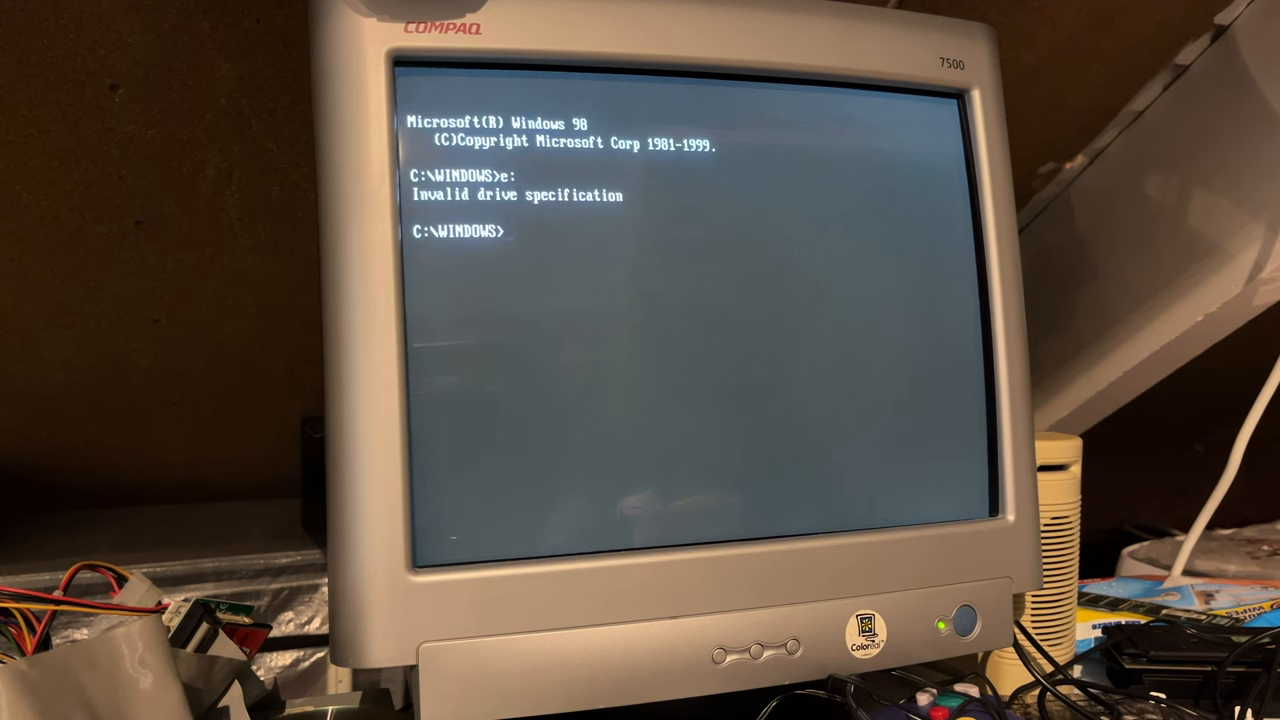
{"action": "type", "text": "d:"}
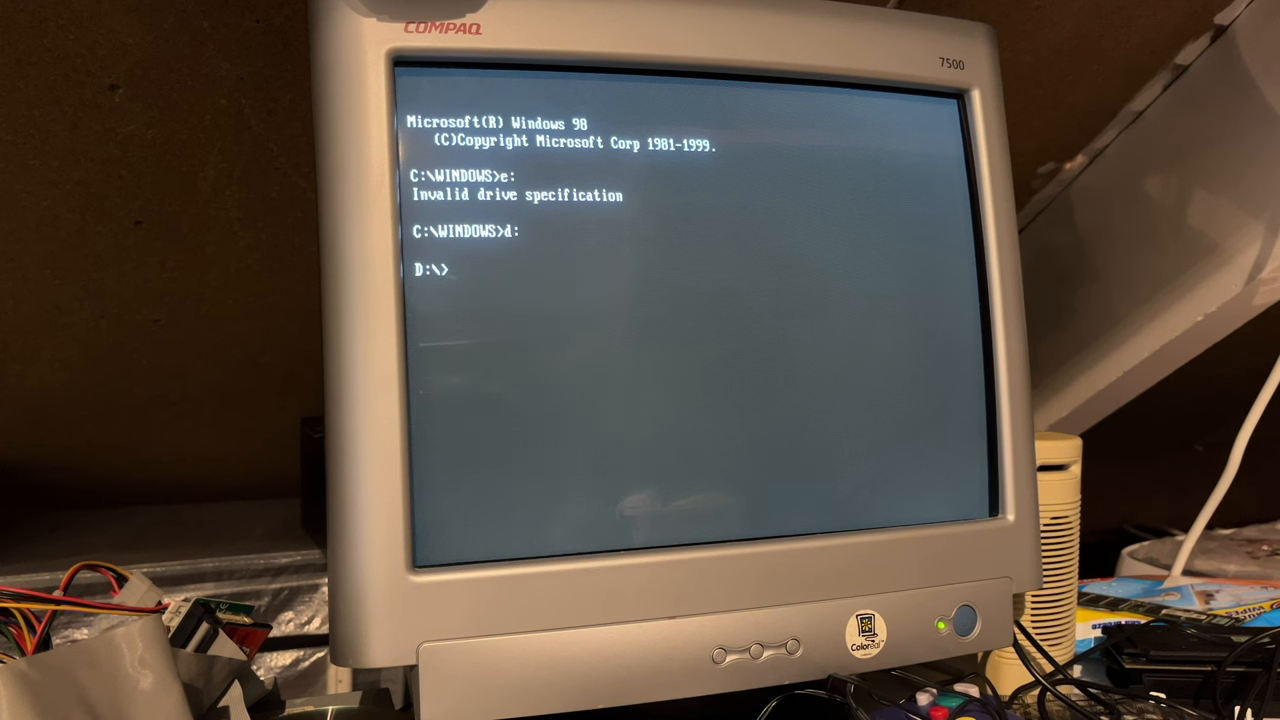
{"action": "type", "text": "win"}
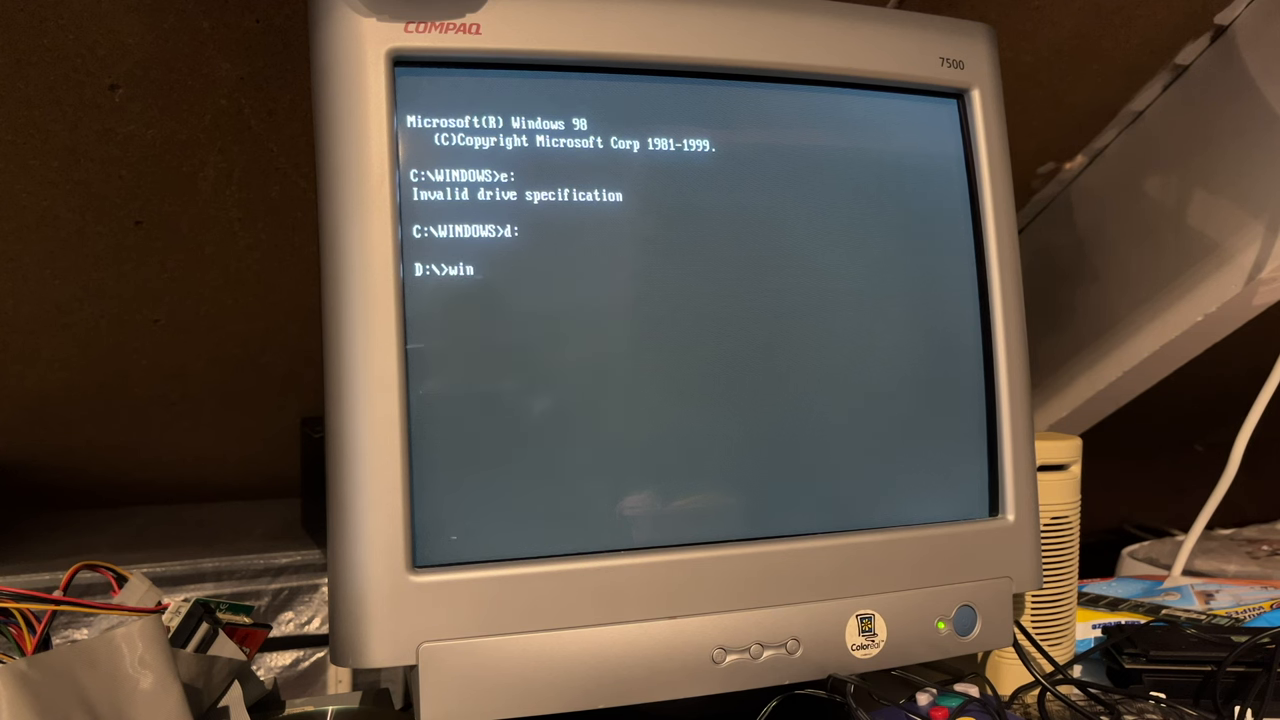
{"action": "key", "text": "enter"}
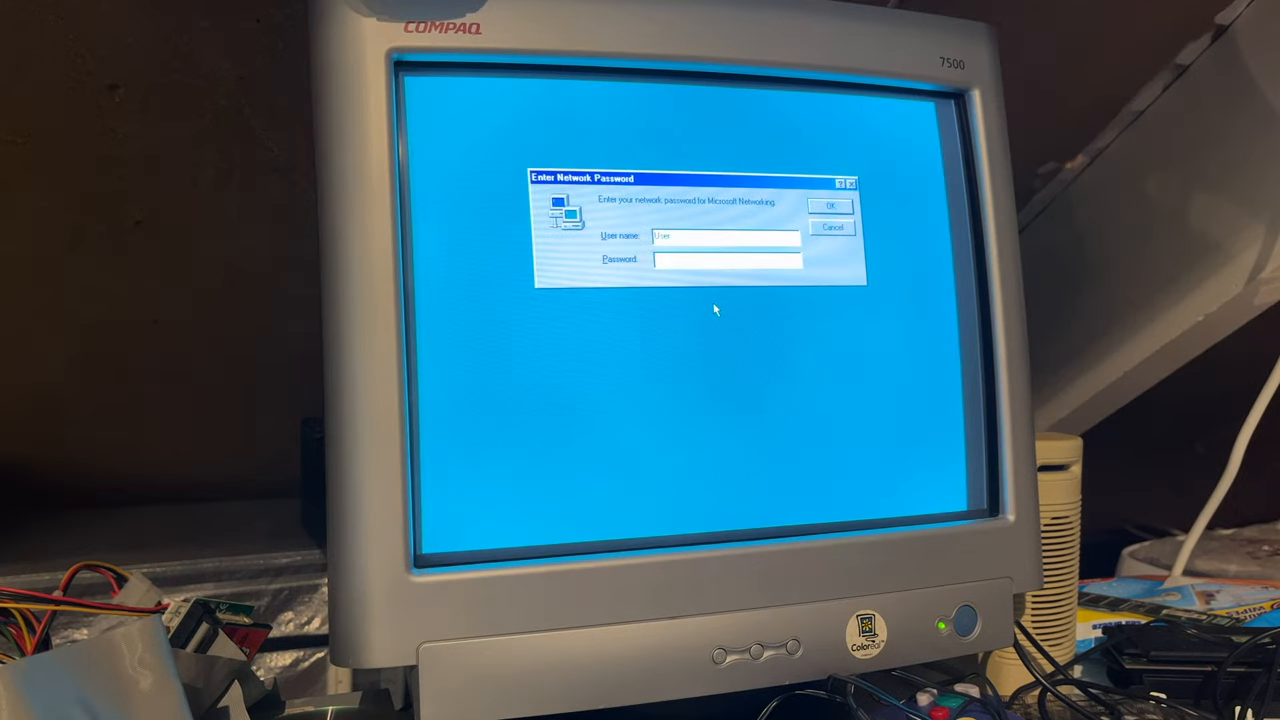
Step: Cancel the password prompt and launch Dosbench.bat from drive E: in My Computer
{"action": "left_click", "coordinate": [832, 204]}
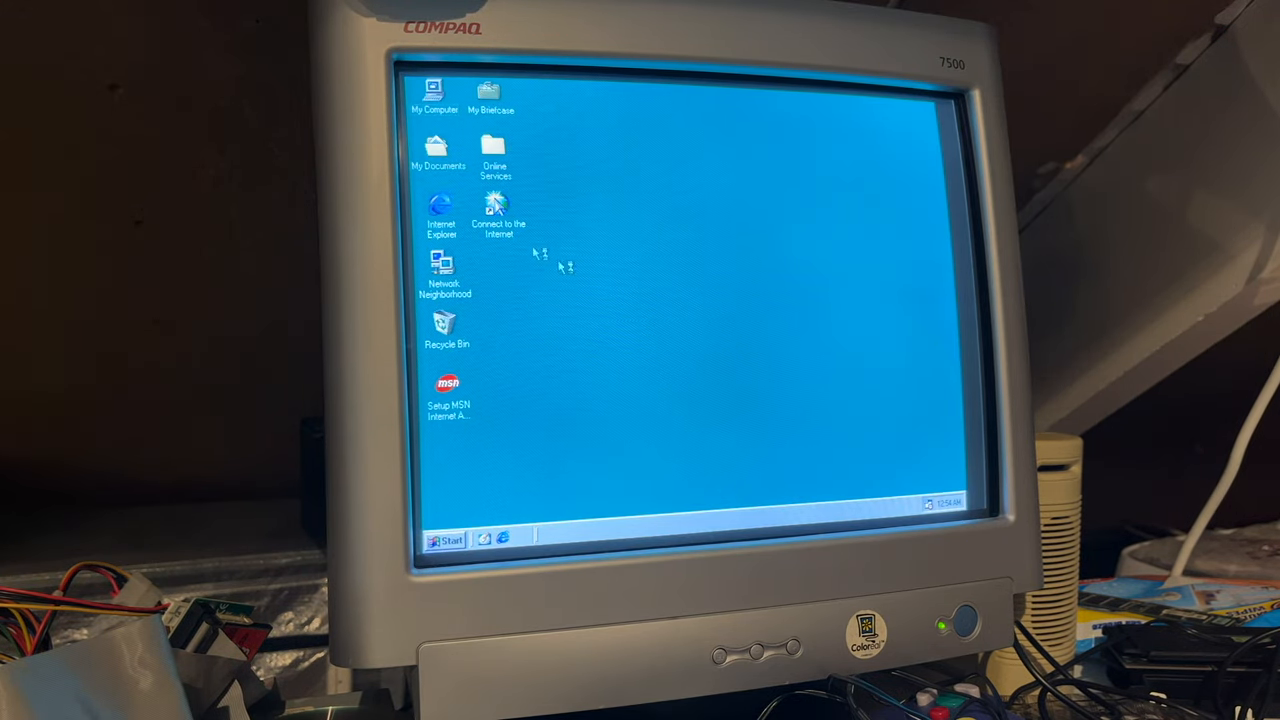
{"action": "double_click", "coordinate": [432, 96]}
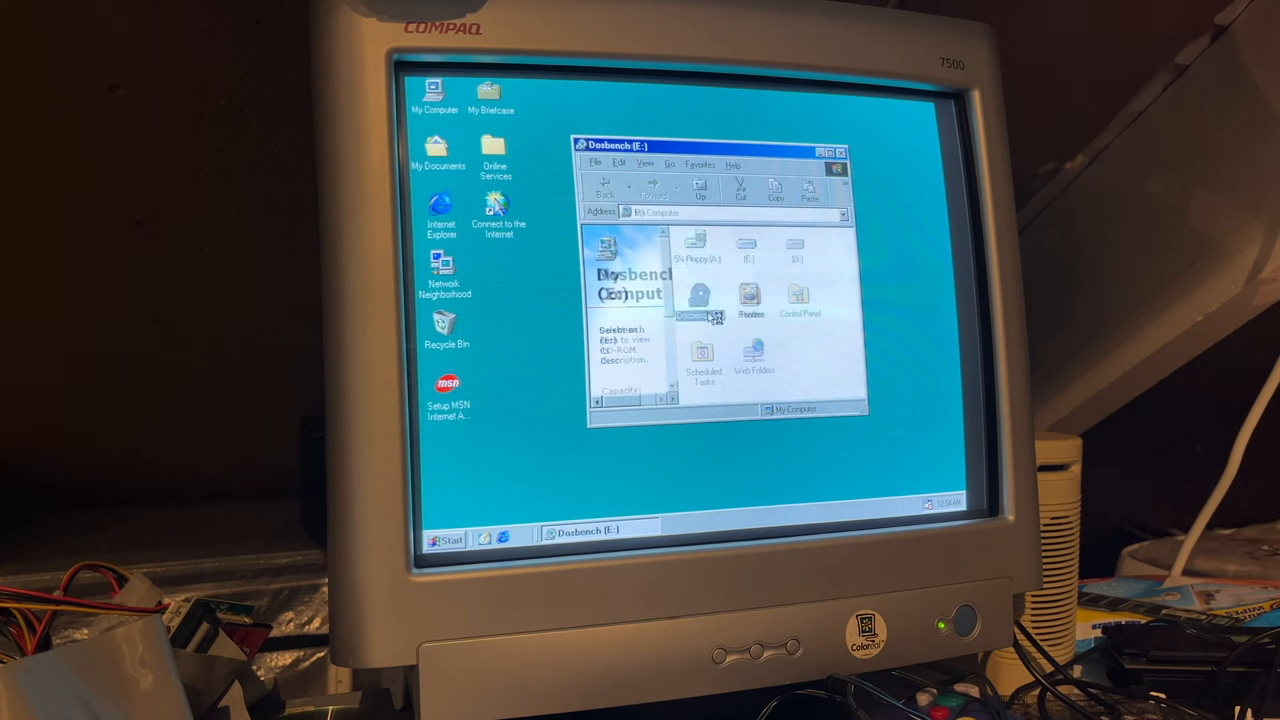
{"action": "double_click", "coordinate": [690, 296]}
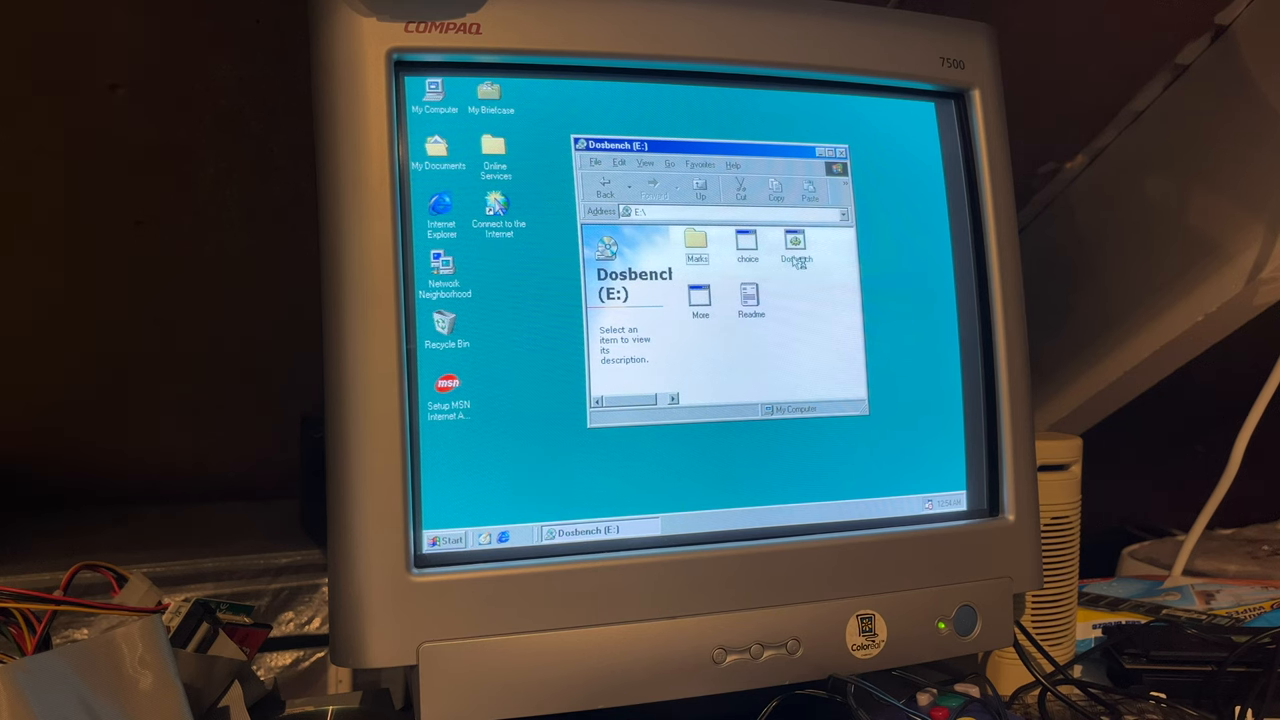
{"action": "double_click", "coordinate": [796, 244]}
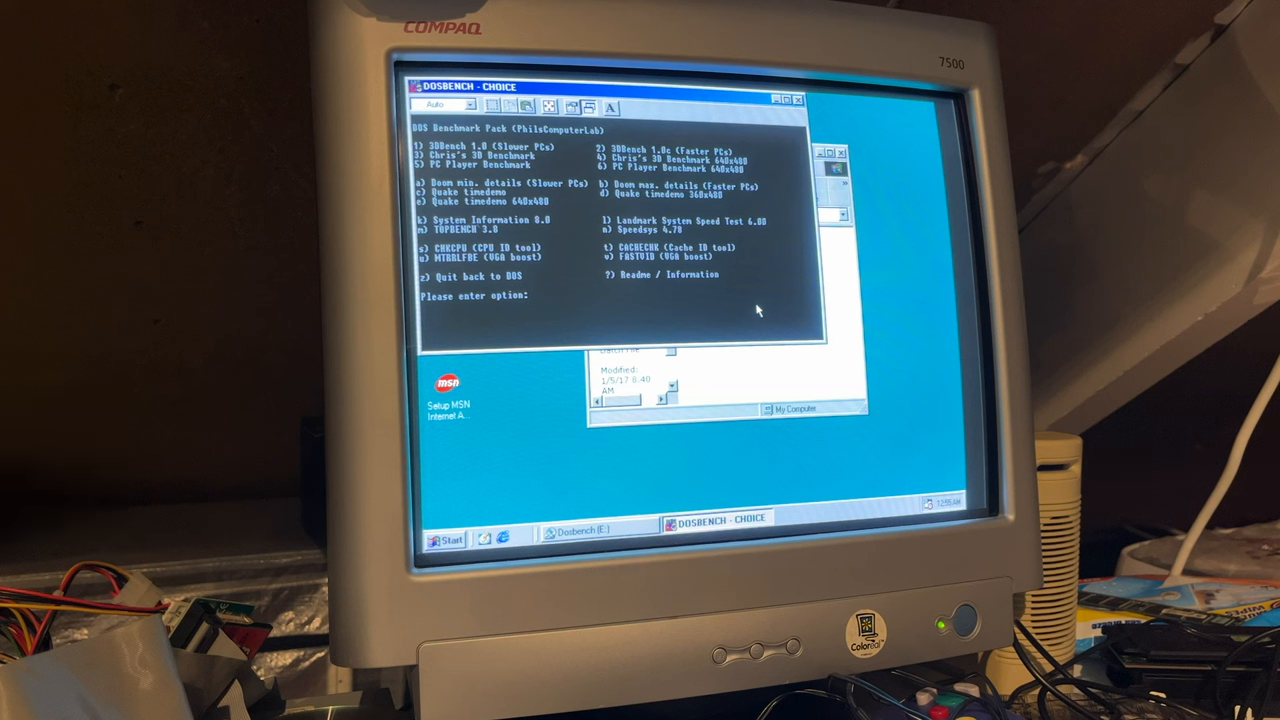
Step: Run choice 'c' from the DOSBENCH CHOICE menu and return to the Dosbench folder
{"action": "type", "text": "c"}
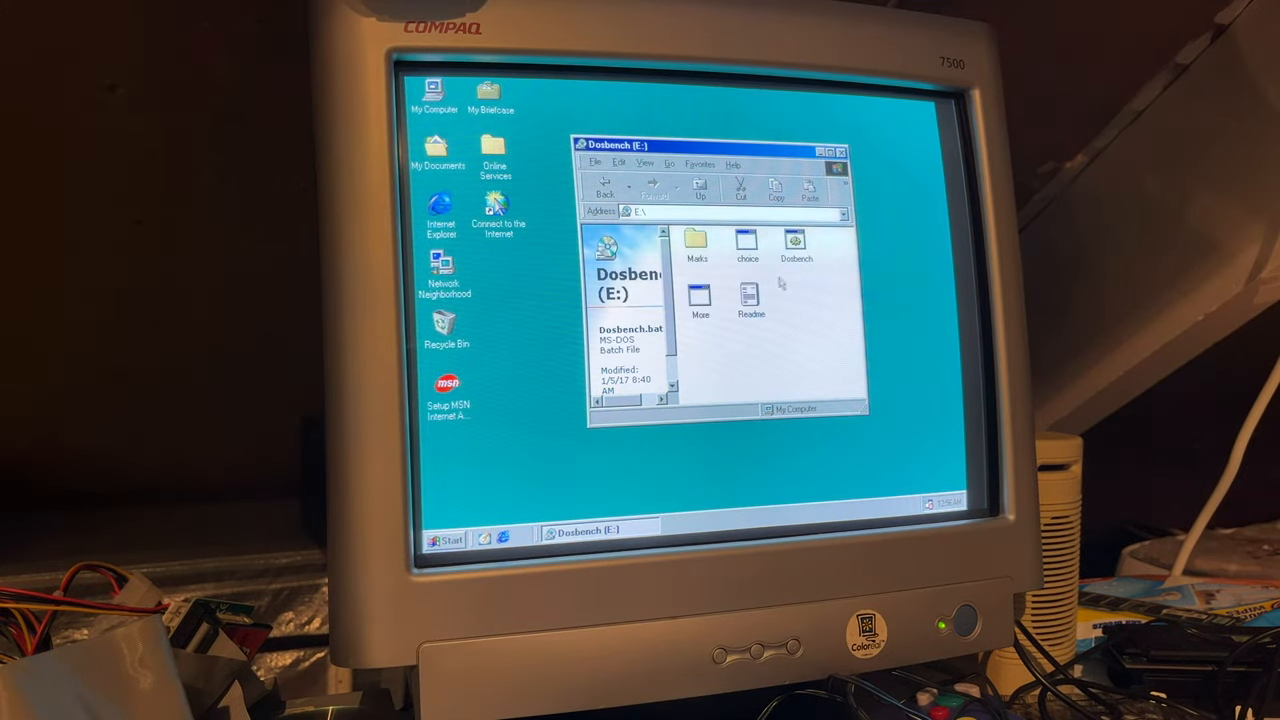
Step: Relaunch Dosbench.bat and run choice 'b', the Doom max-detail timedemo
{"action": "double_click", "coordinate": [796, 242]}
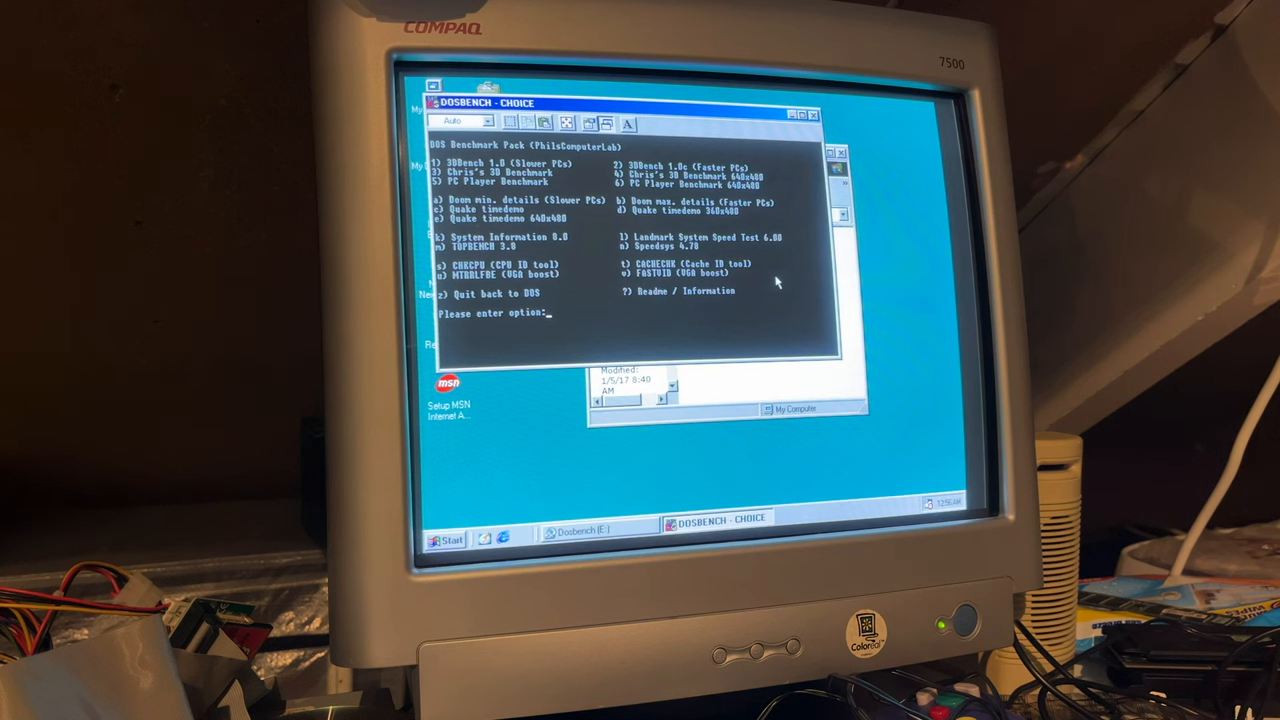
{"action": "type", "text": "b"}
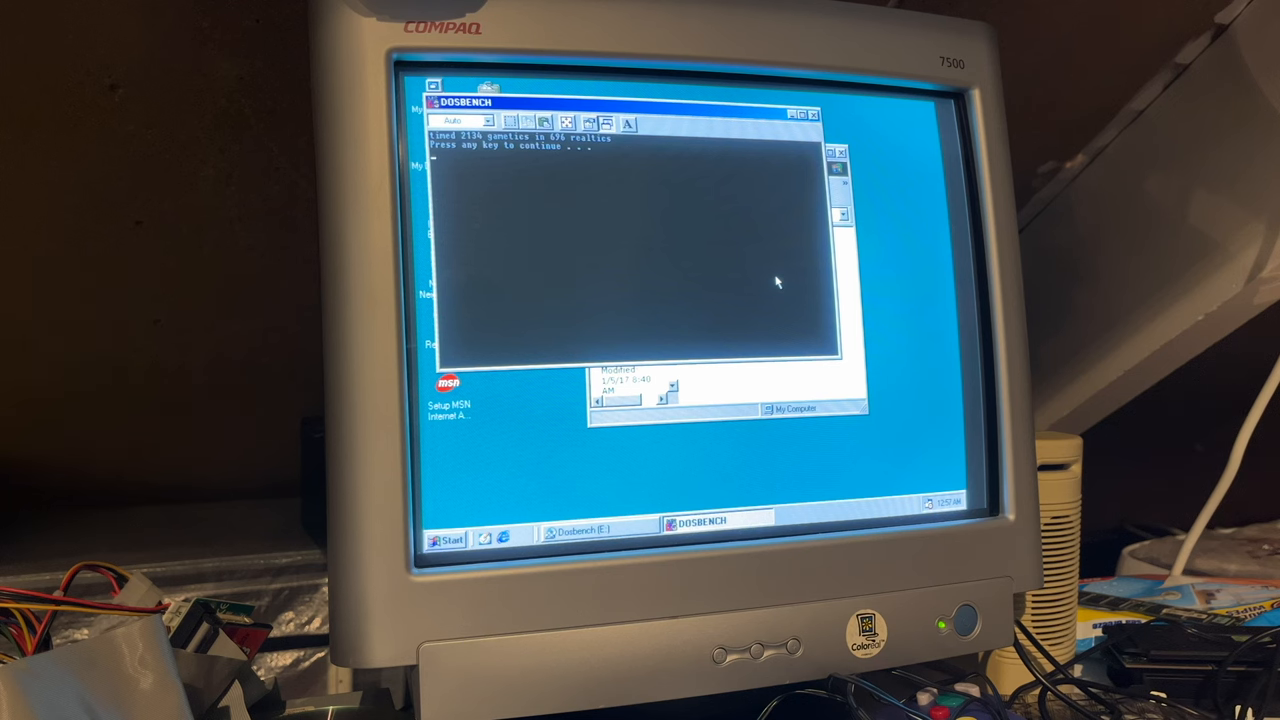
Step: Force the finished DOSBENCH window closed, confirm termination, and bring up the Start menu
{"action": "left_click", "coordinate": [816, 114]}
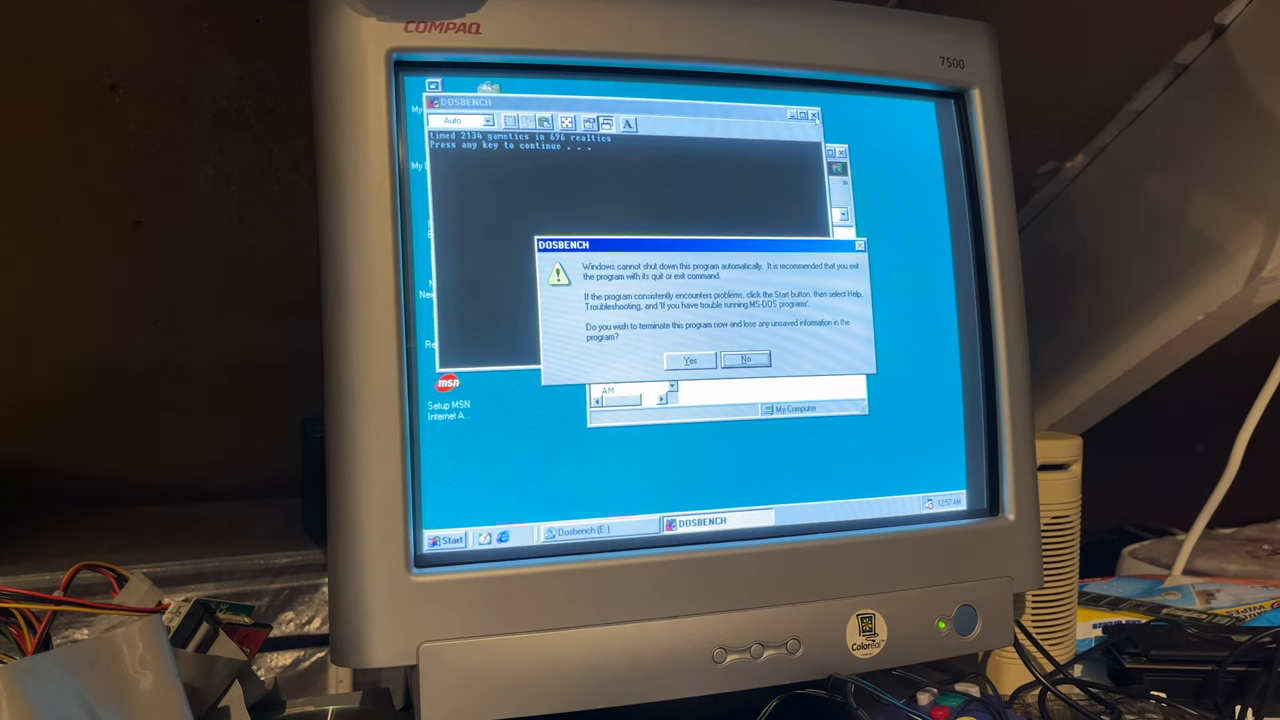
{"action": "left_click", "coordinate": [688, 360]}
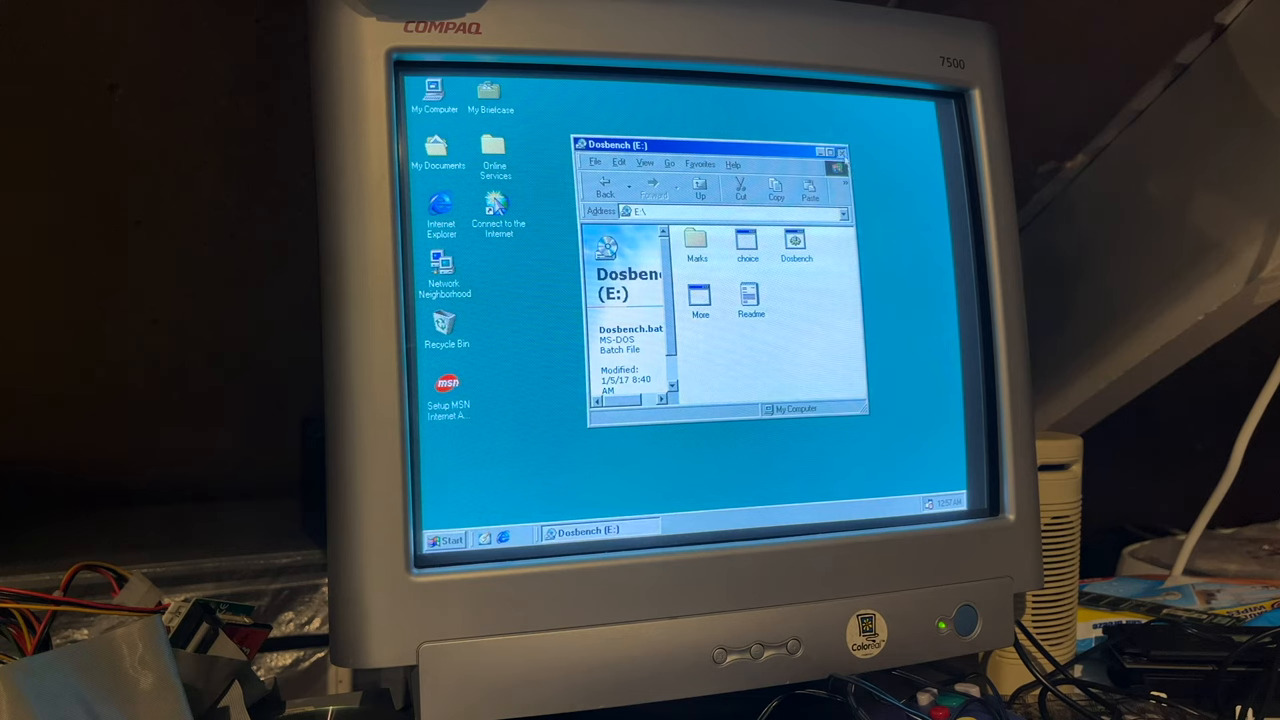
{"action": "left_click", "coordinate": [446, 540]}
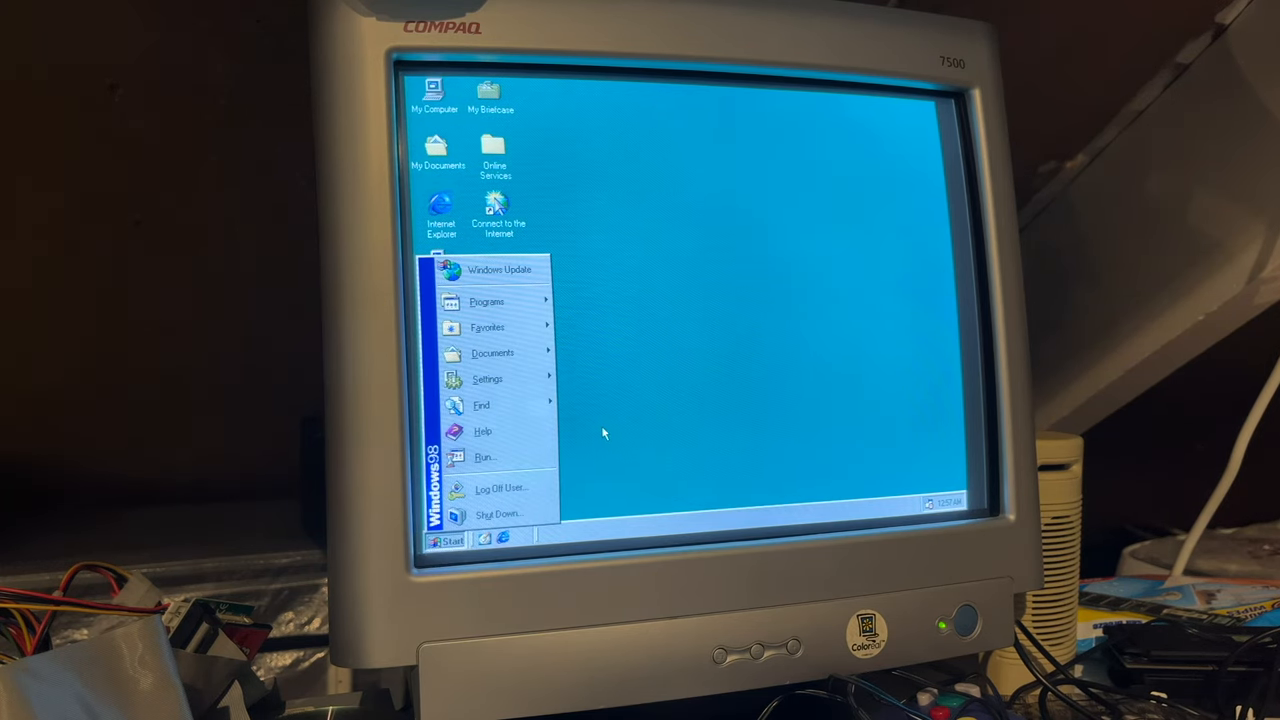